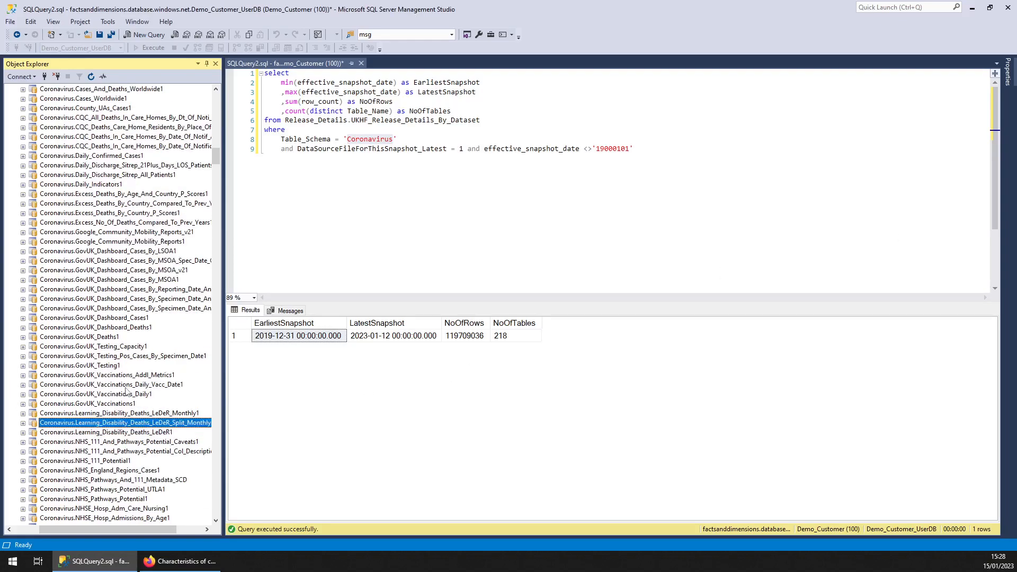
Step: Review the Apple_Mobility_Trends1 rows, then start the Google_Community_Mobility_Reports_v21 top-1000 preview
scroll(up, 3)
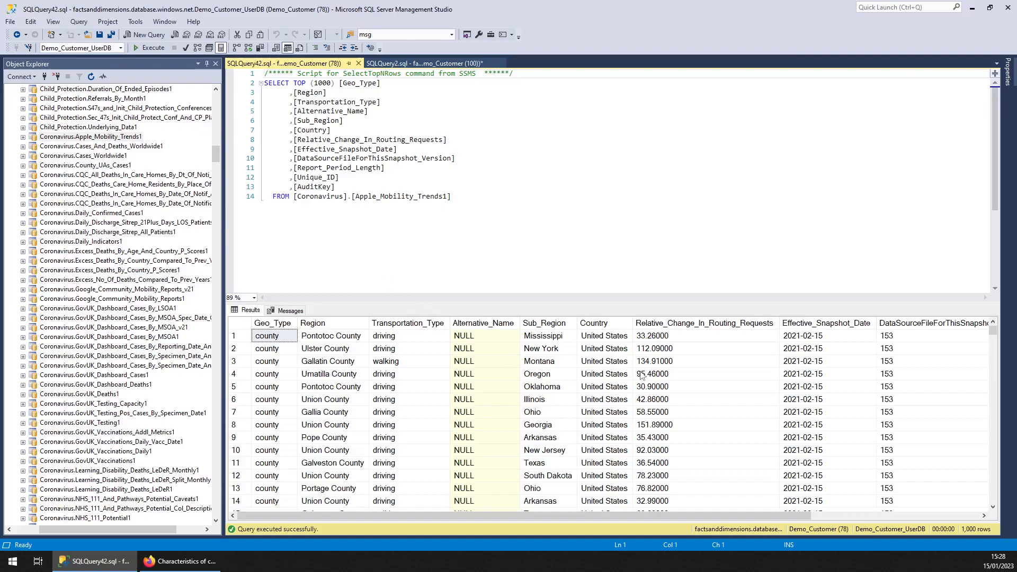
mouse_move(648, 386)
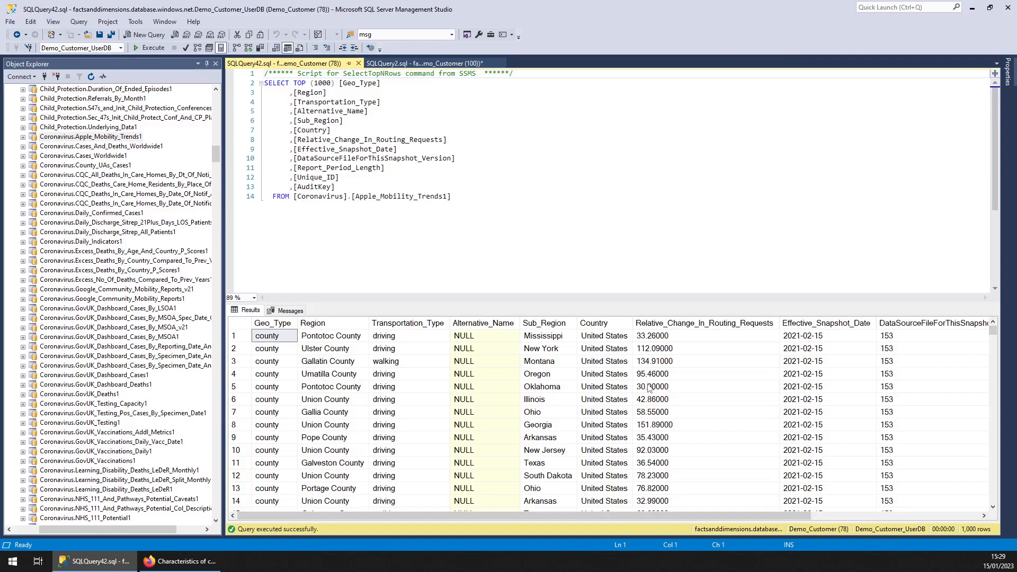
click(603, 349)
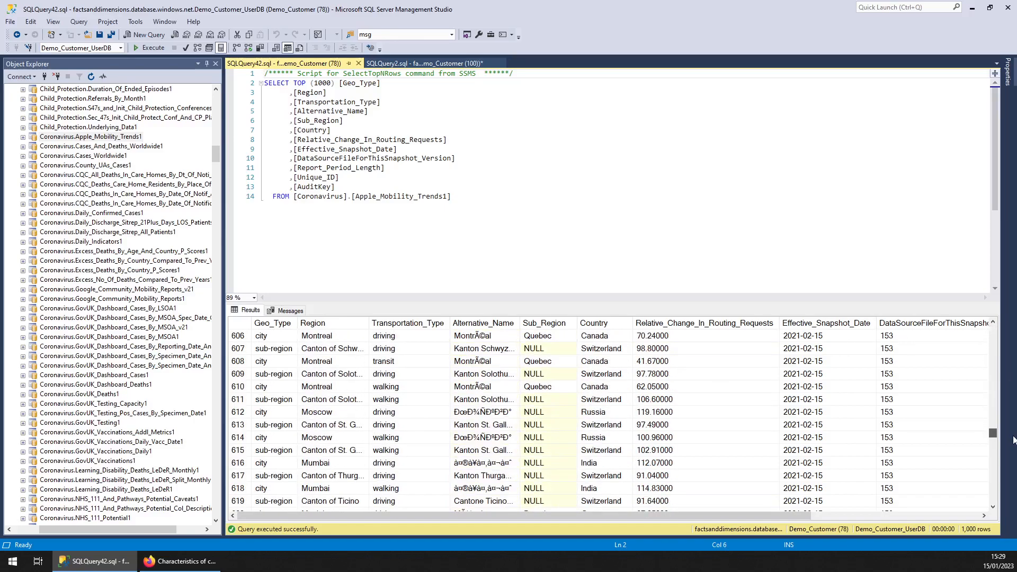
scroll(down, 3)
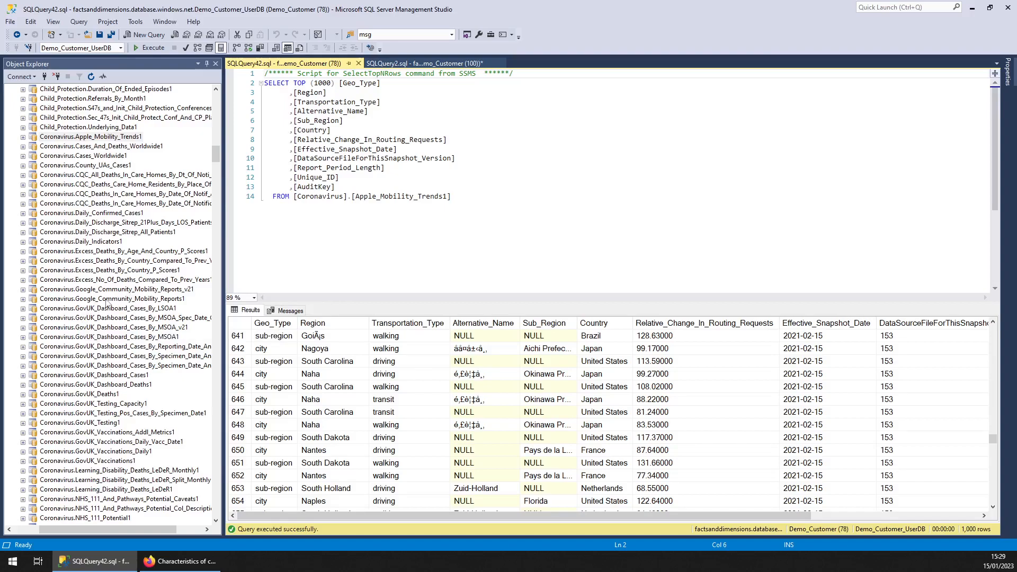
click(115, 288)
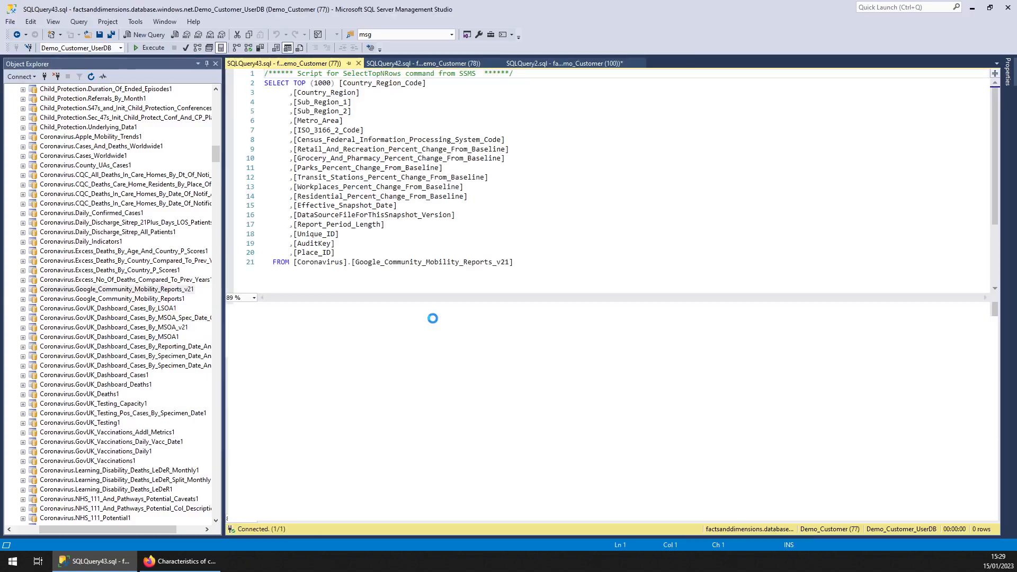
Step: Inspect Country_Region and empty Metro_Area values across the Google mobility results grid
click(148, 48)
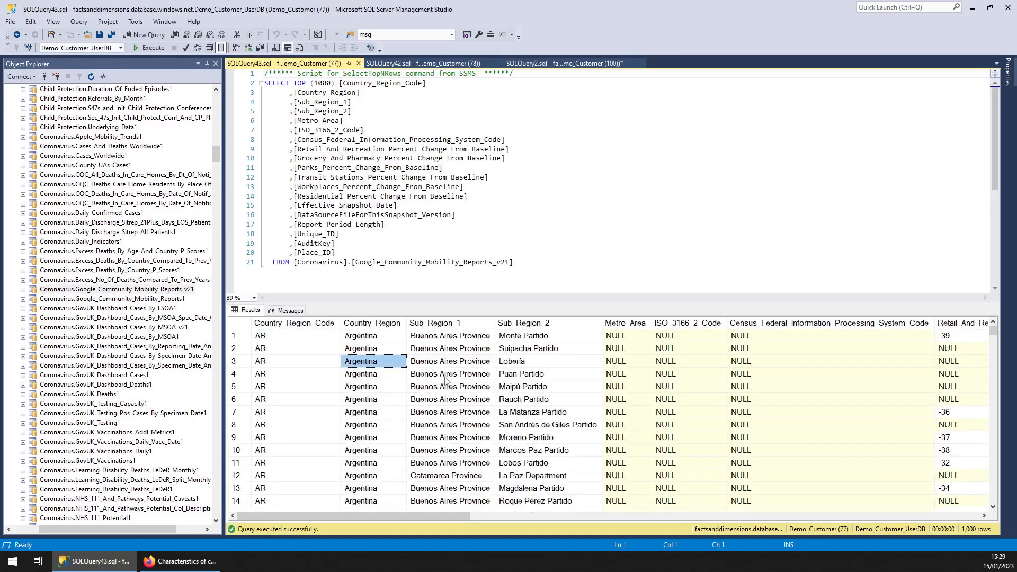
click(626, 374)
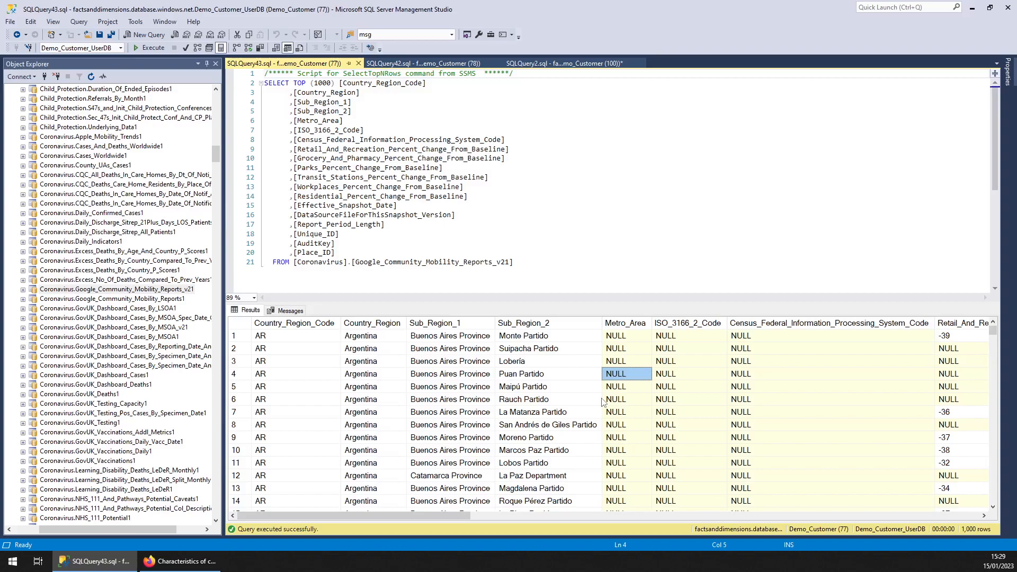
scroll(right, 3)
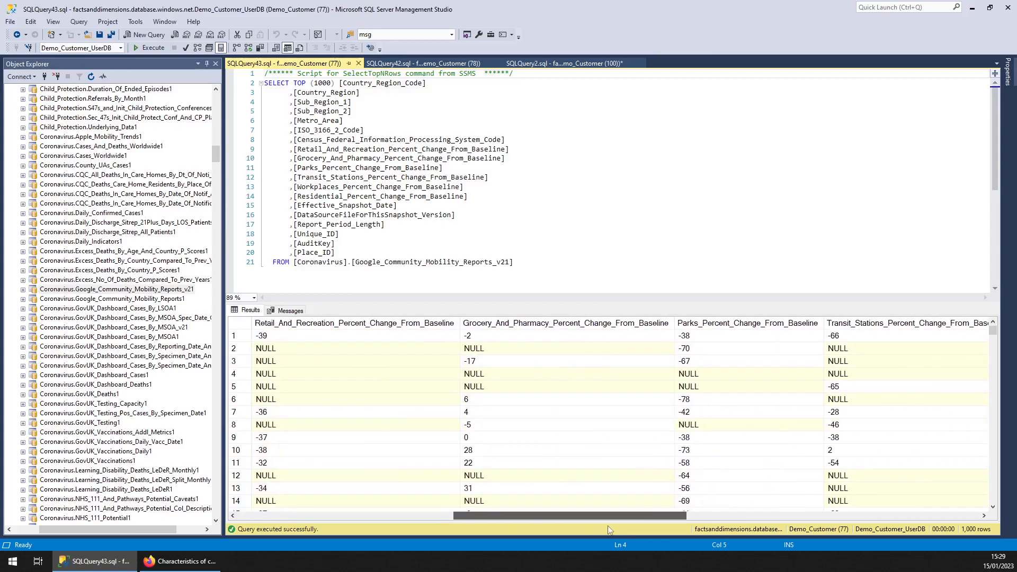
scroll(right, 3)
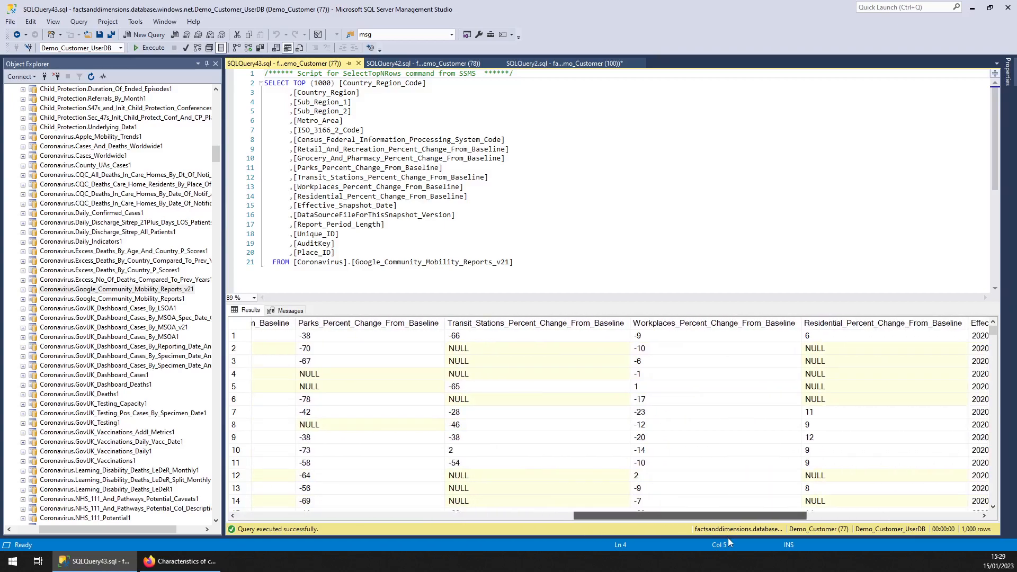
scroll(left, 3)
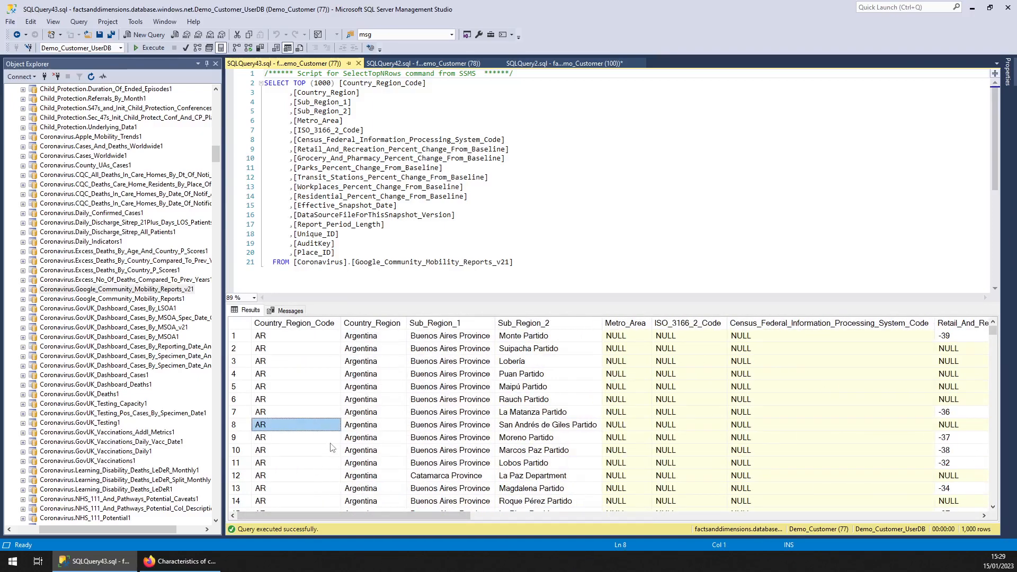
scroll(down, 3)
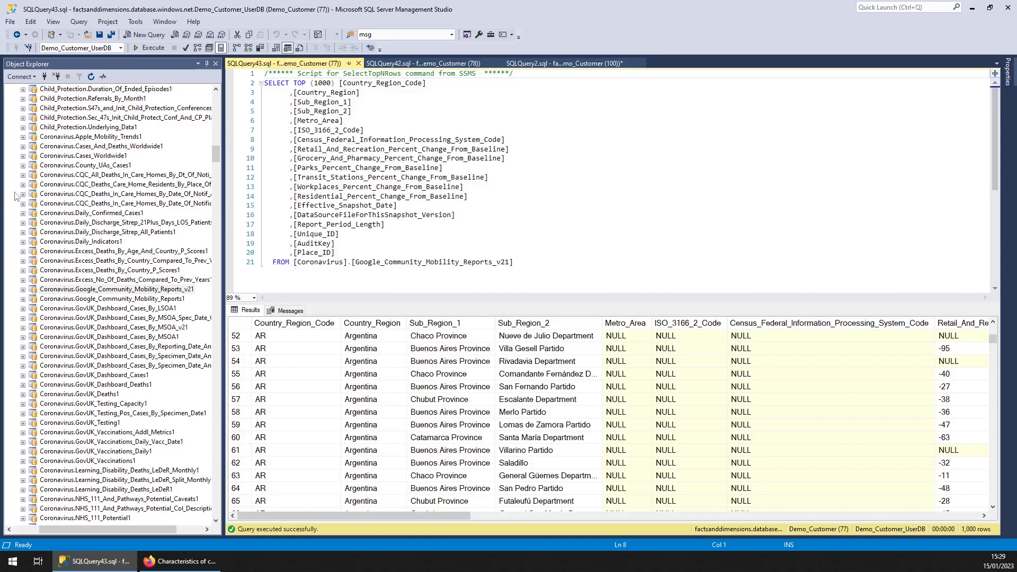
Step: Start the Select Top 1000 Rows preview of Cases_And_Deaths_Worldwide1
click(101, 146)
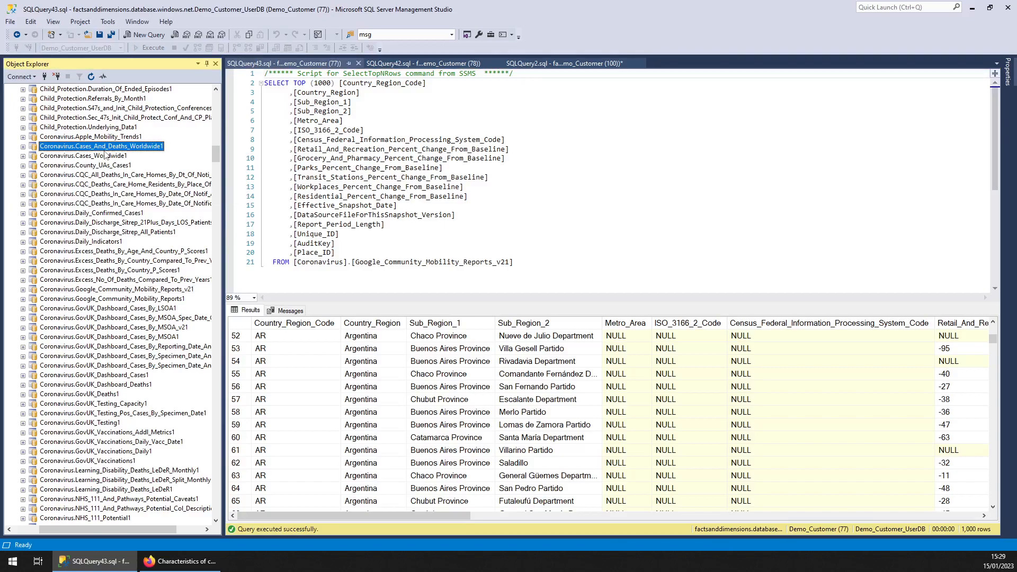
click(143, 34)
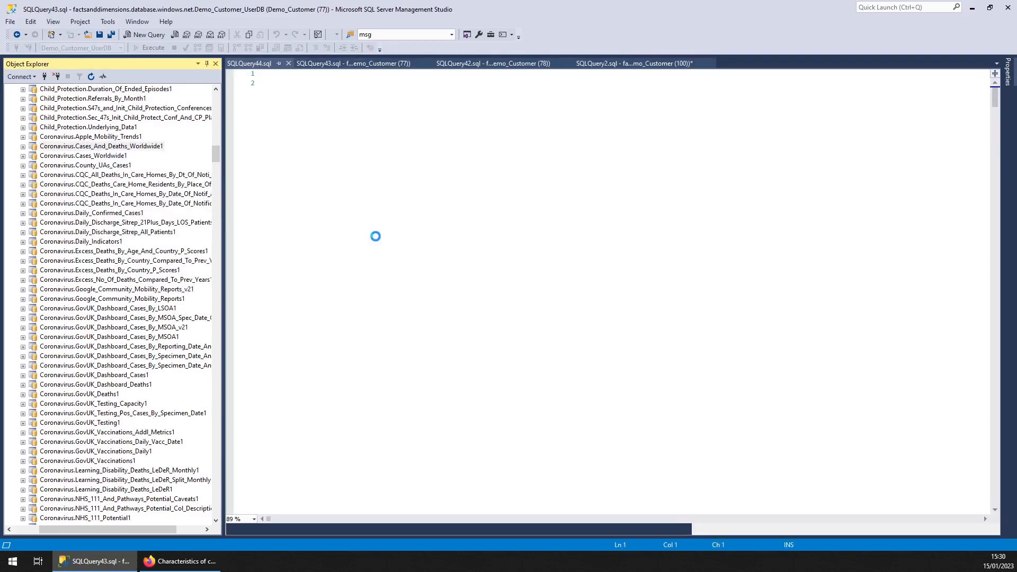
Step: View the ECDC 14-day notification rate page in Firefox, then return to SSMS
click(149, 48)
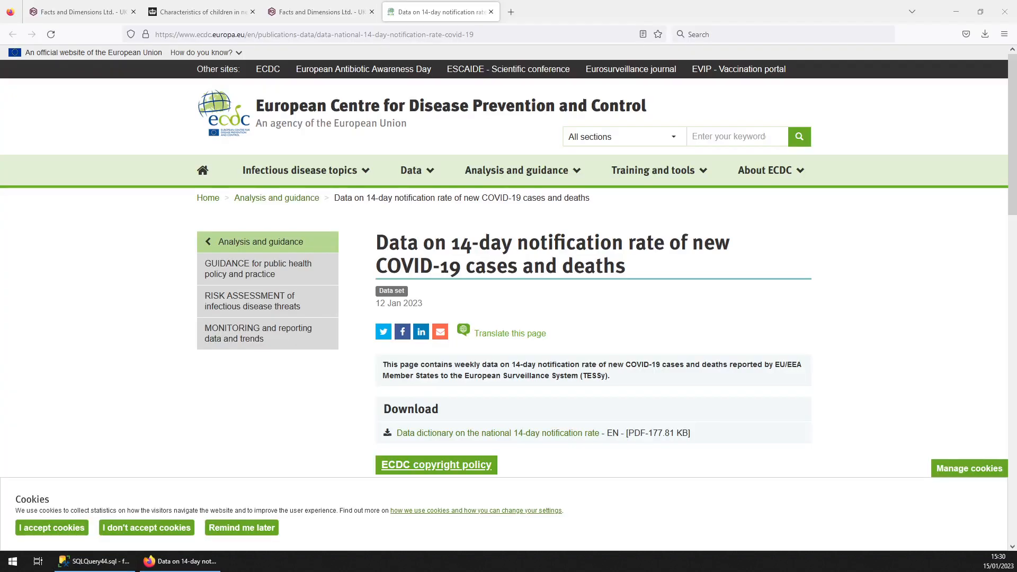
mouse_move(335, 129)
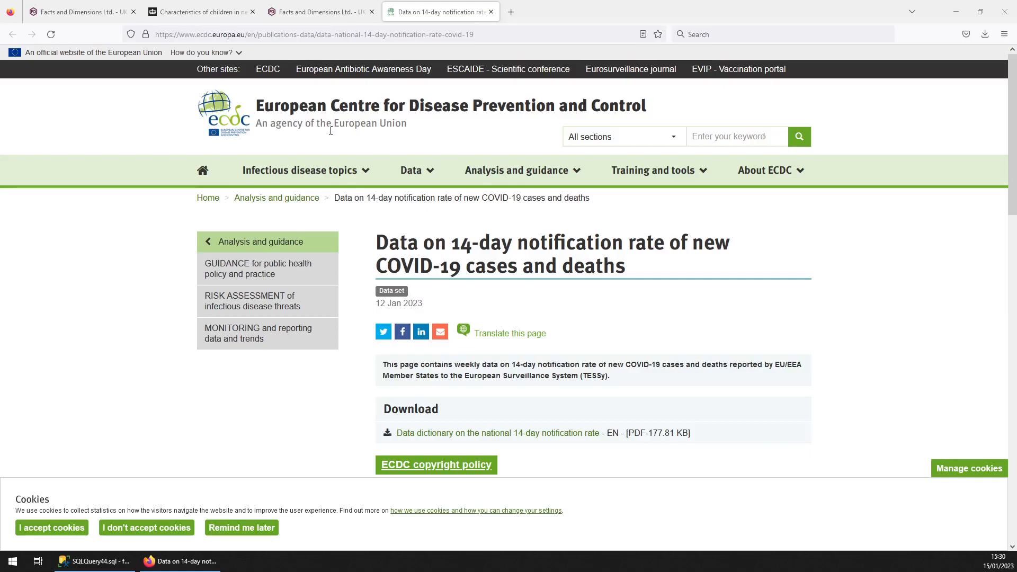
click(86, 562)
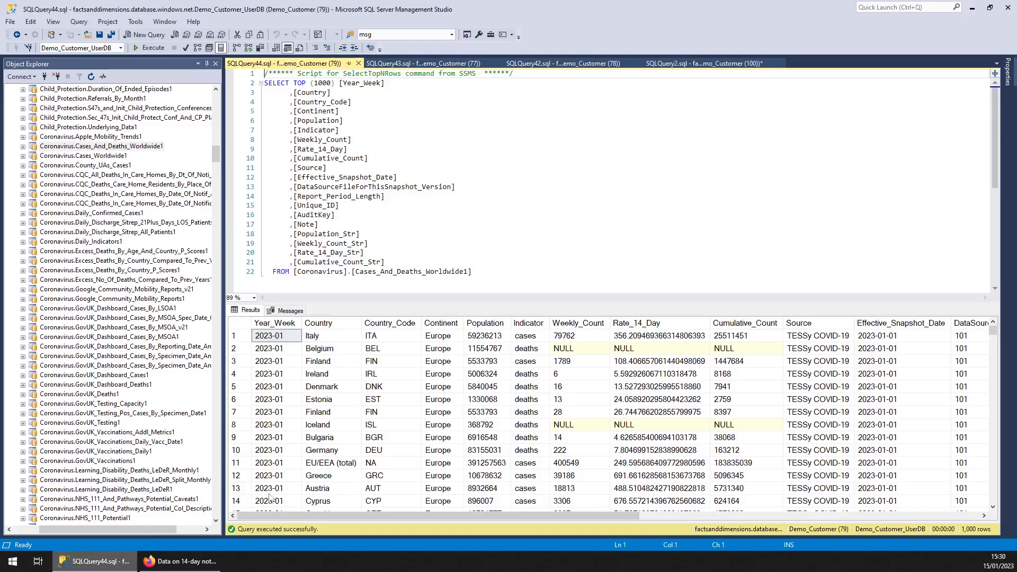
mouse_move(400, 415)
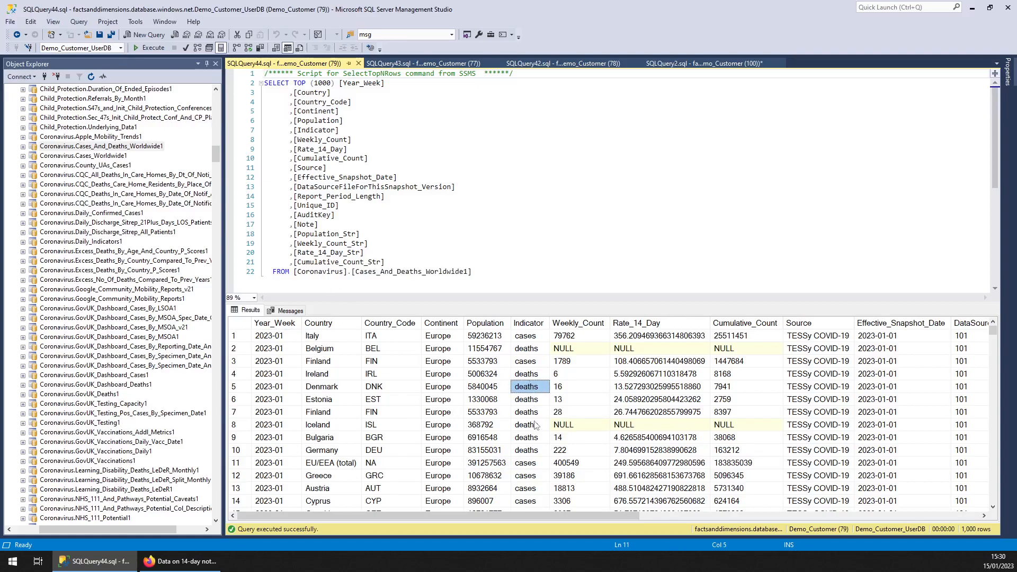
Step: Check the Finland weekly rows, then bring up the Cases_Worldwide1 context menu
click(317, 411)
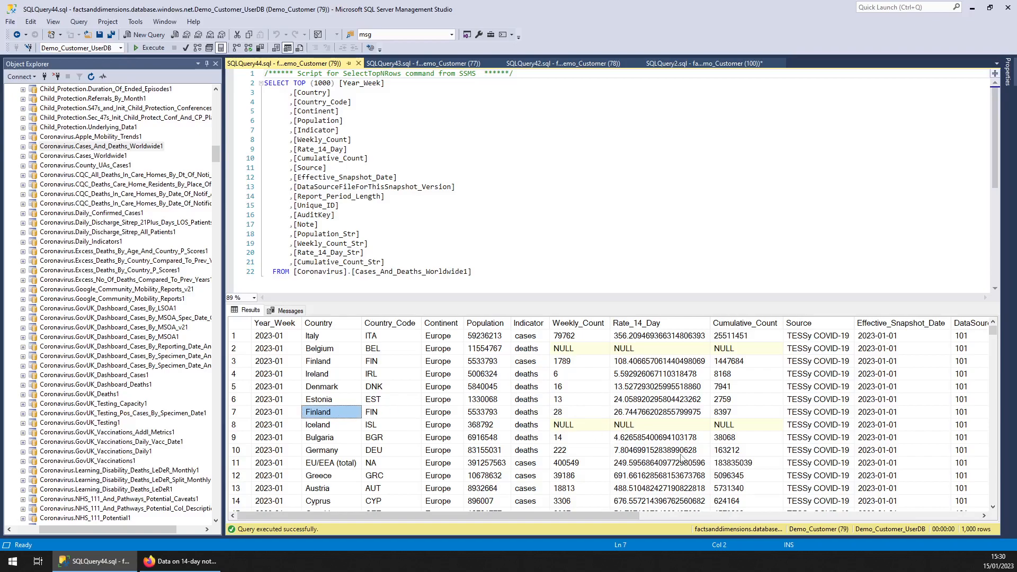
scroll(down, 3)
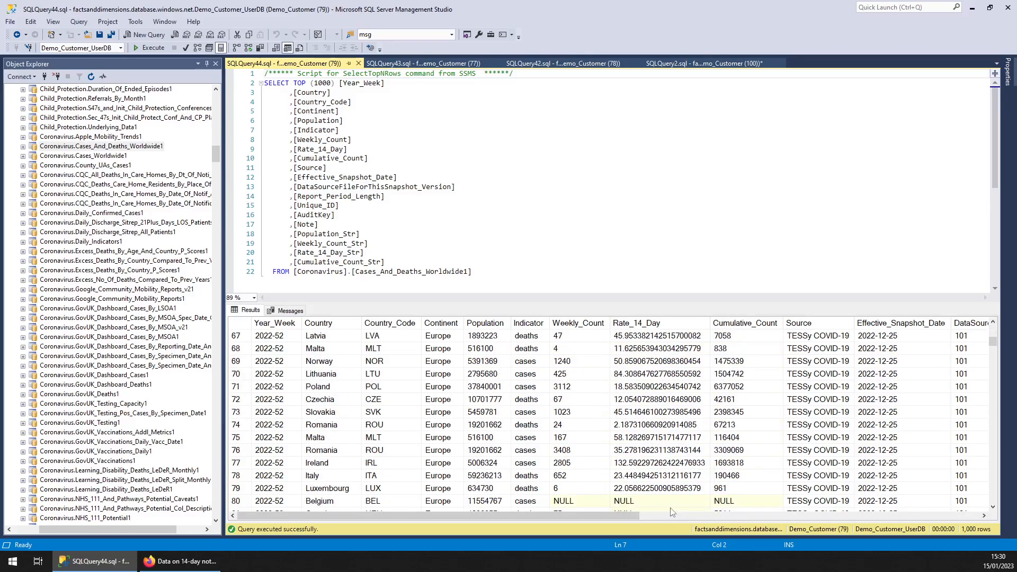
mouse_move(105, 160)
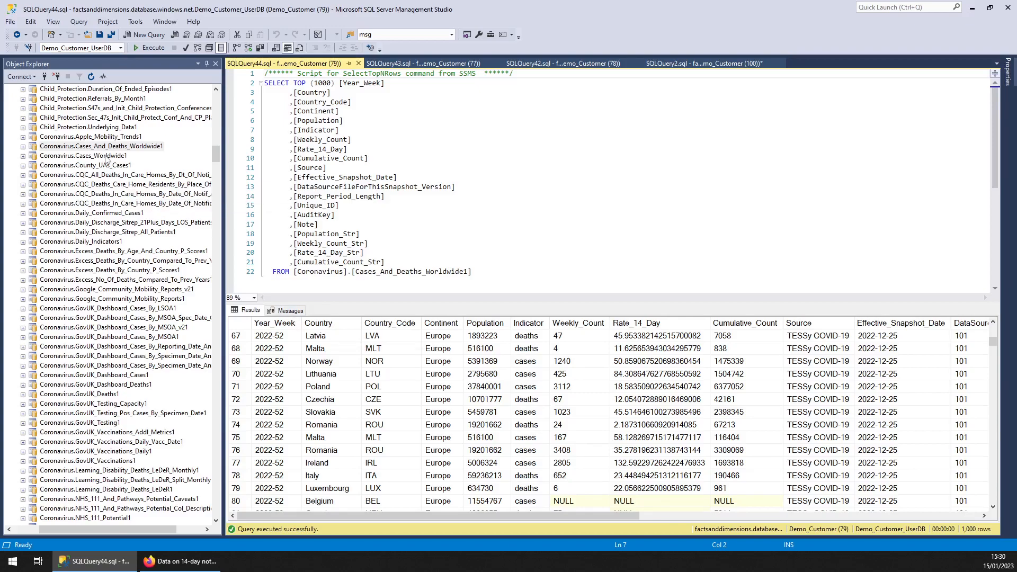
right_click(83, 155)
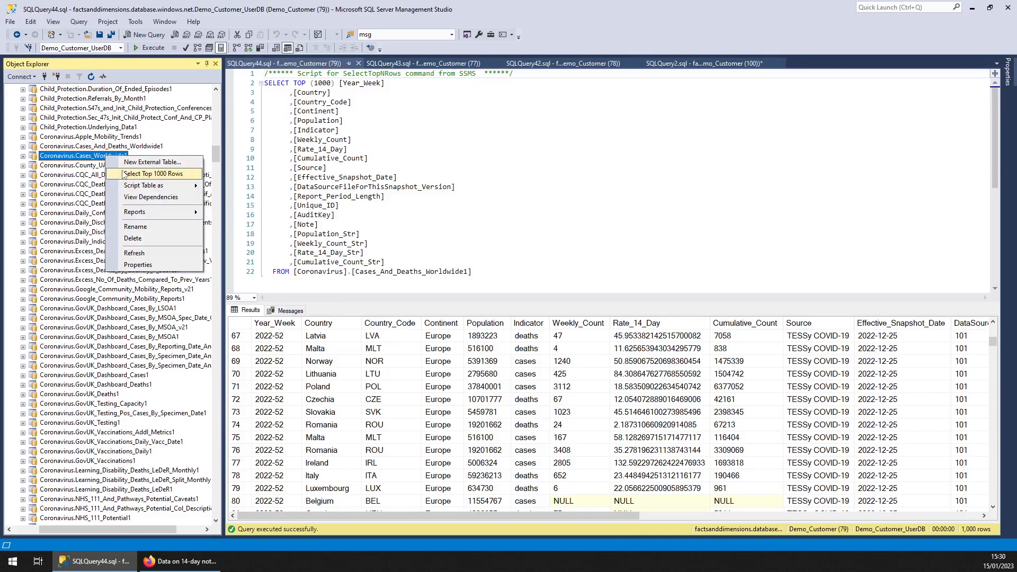
Step: Preview Cases_Worldwide1 and look up 'cases_worldwide' in Release_Details.All_Available_Tables for its ECDC source
click(152, 172)
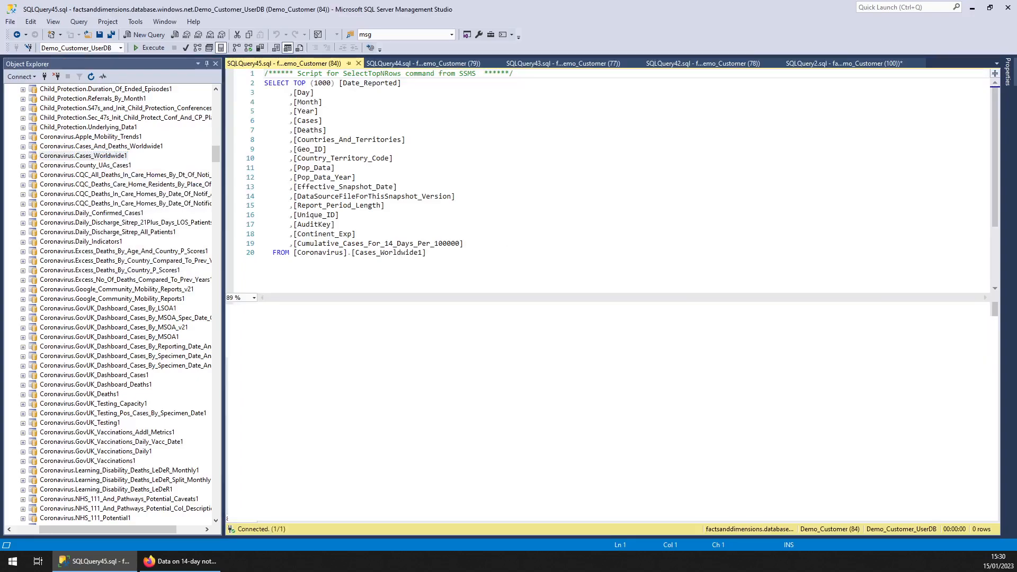
click(148, 48)
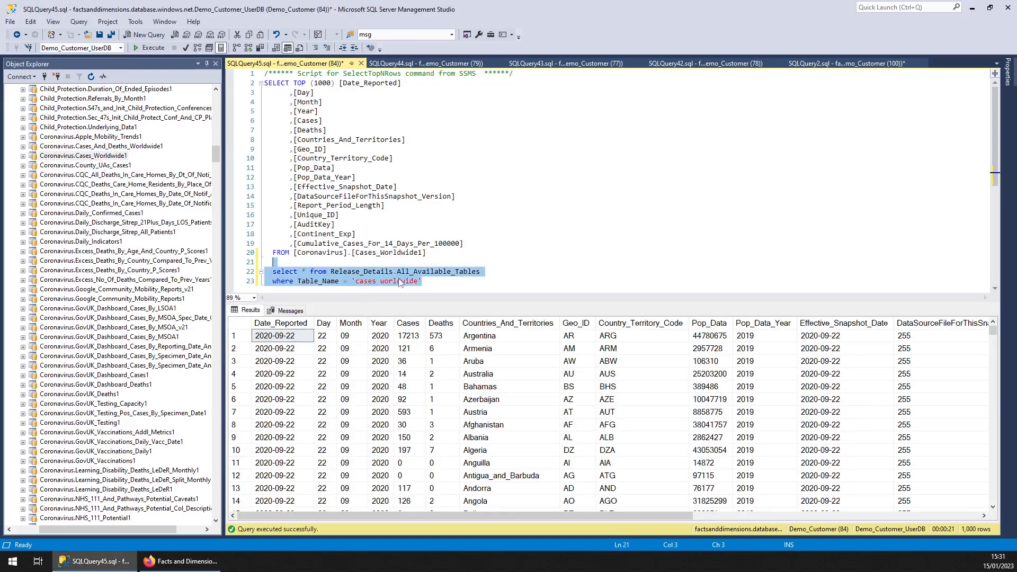
click(148, 48)
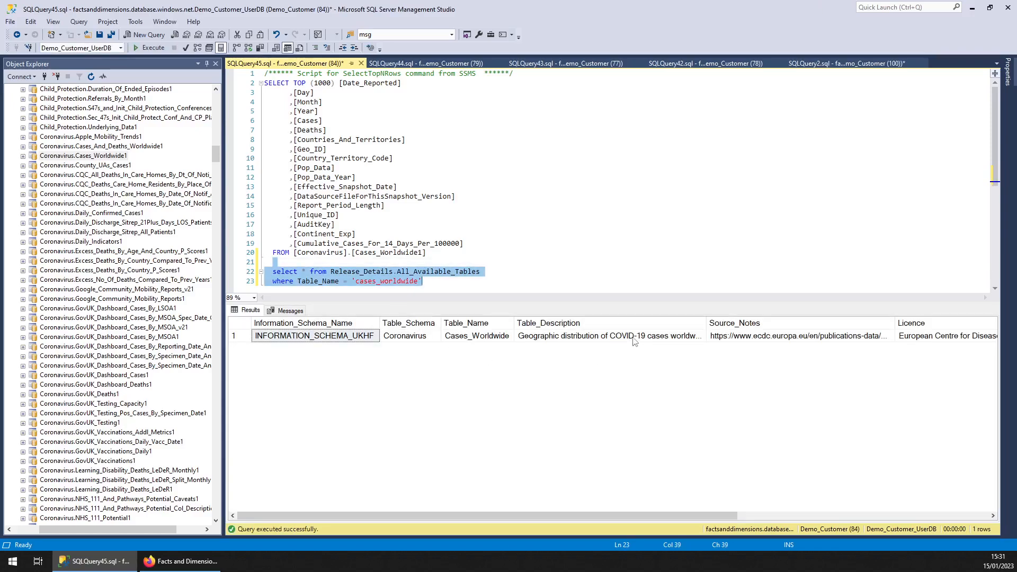
click(800, 336)
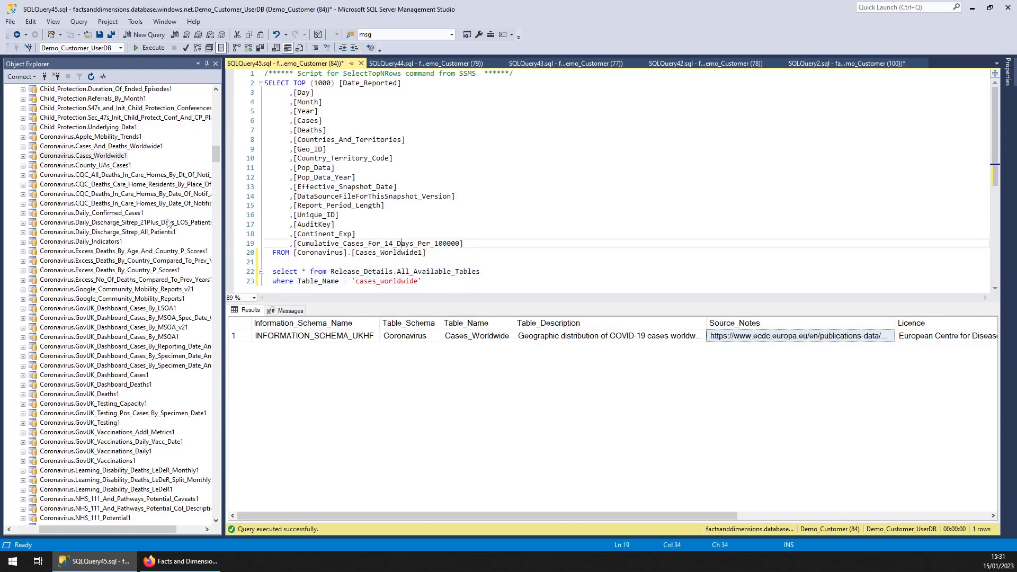
click(125, 175)
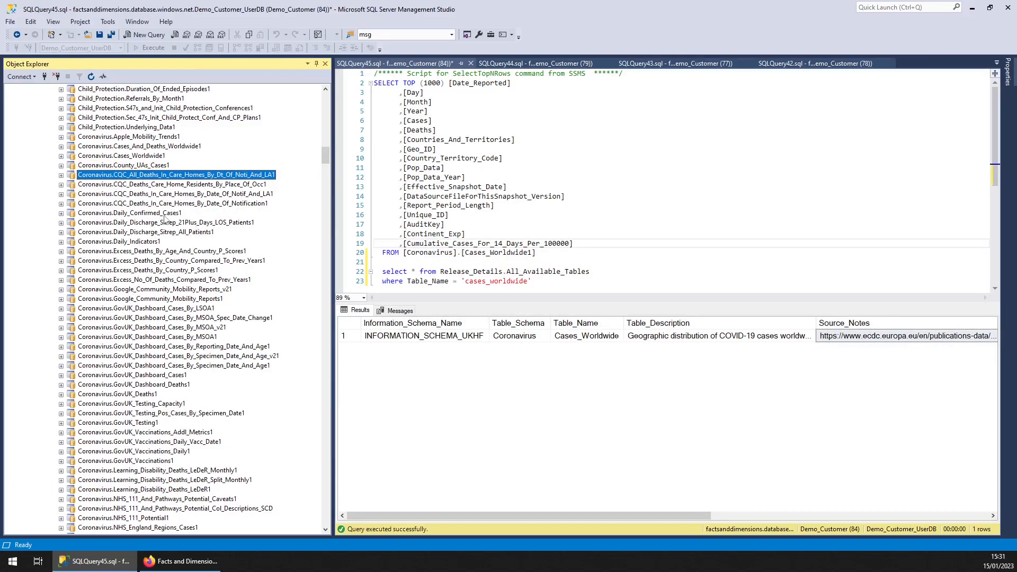
Step: Preview top 1000 rows of Excess_Deaths_By_Age_And_Country_P_Scores1, then switch to the GOV.UK download page
click(165, 221)
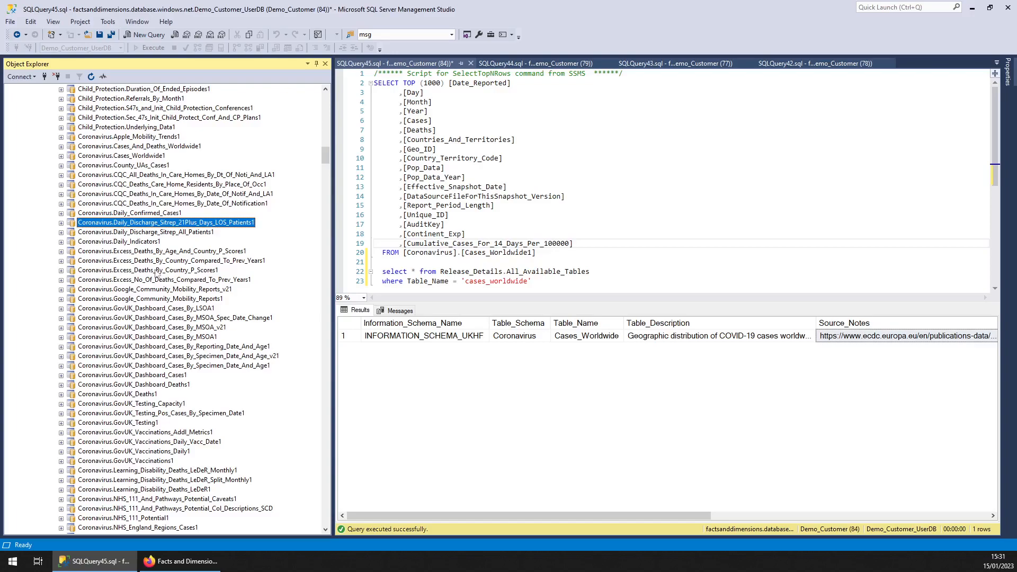
right_click(162, 251)
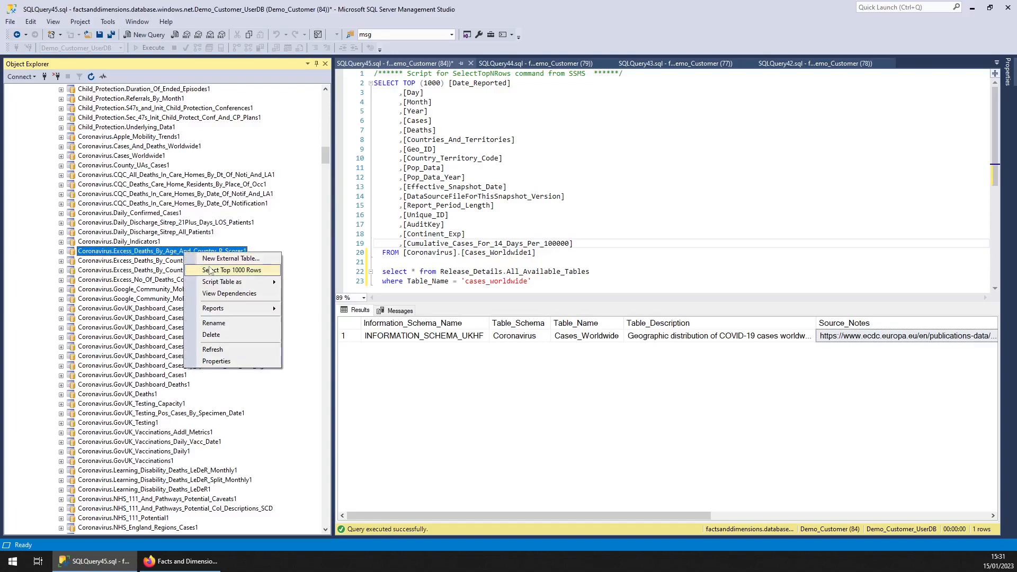
click(230, 270)
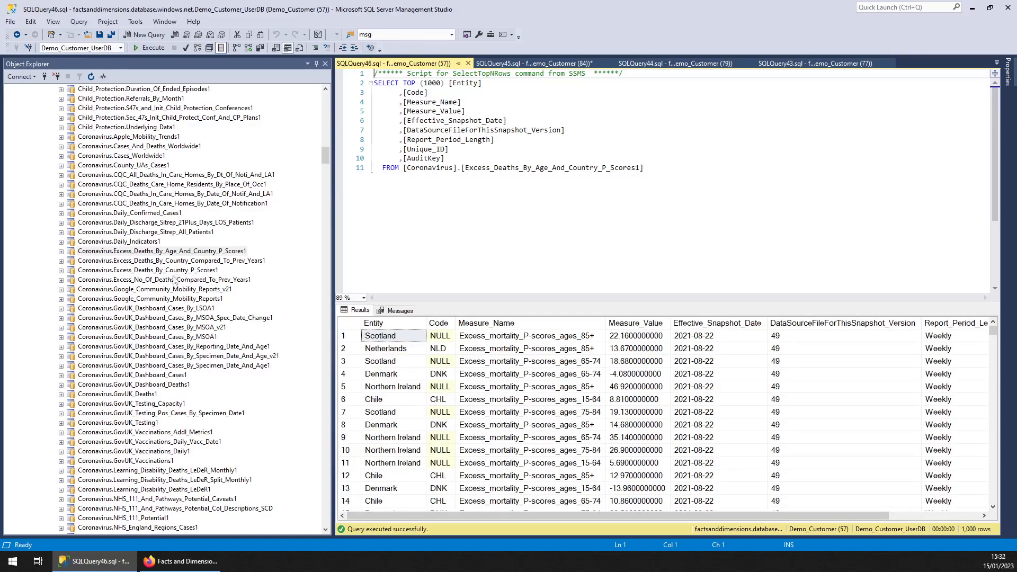
click(174, 316)
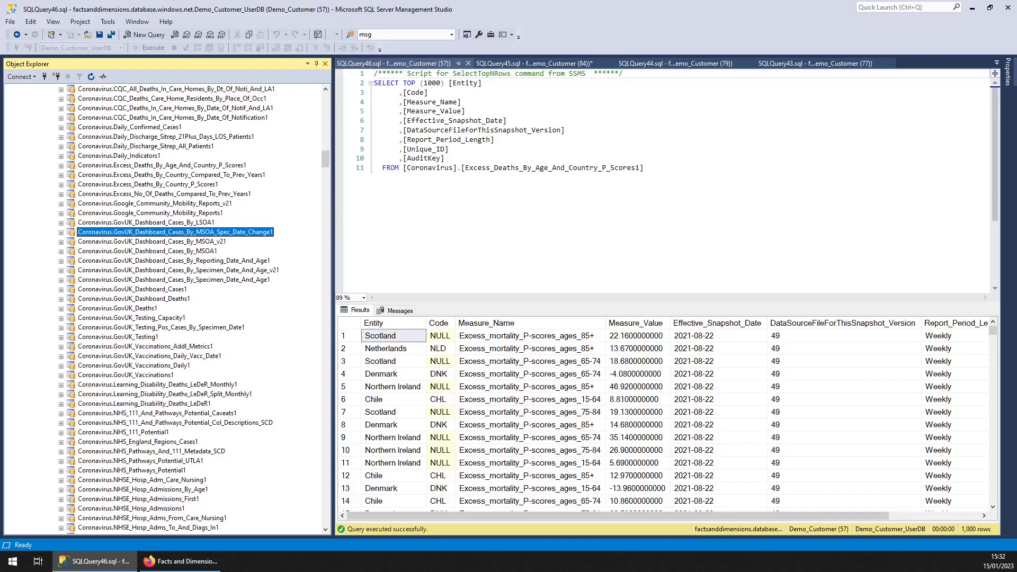
click(149, 561)
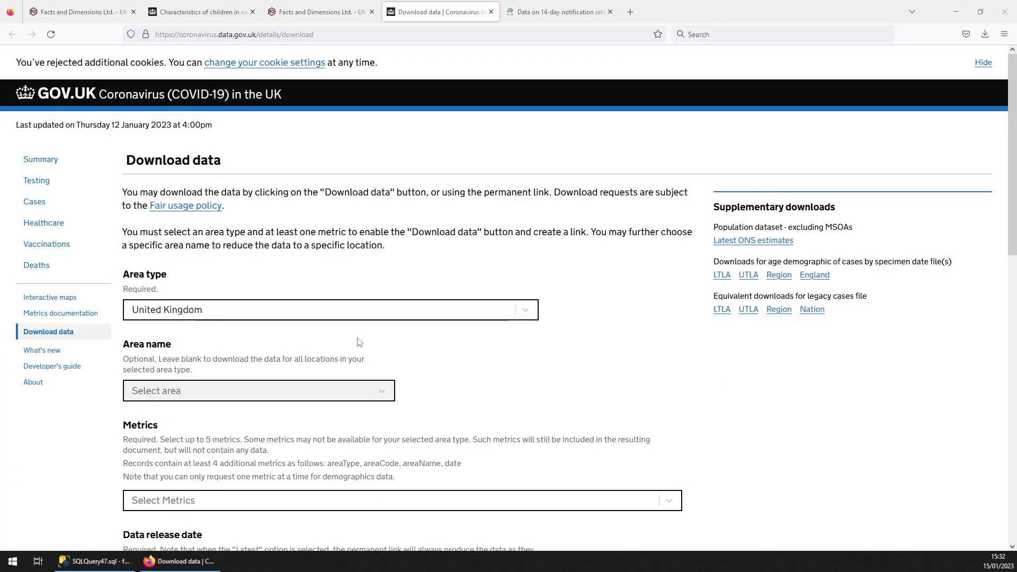
mouse_move(125, 107)
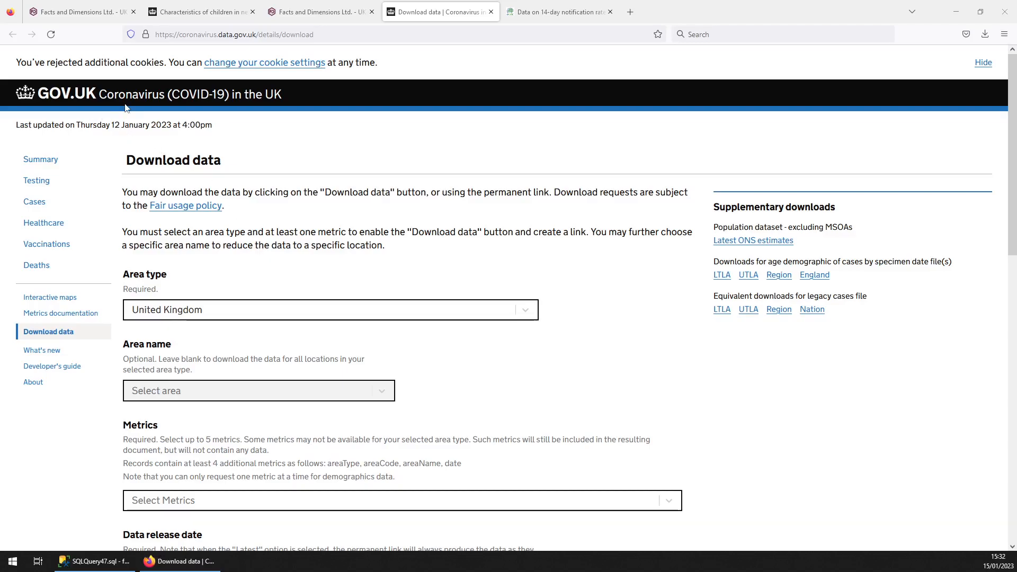
mouse_move(392, 212)
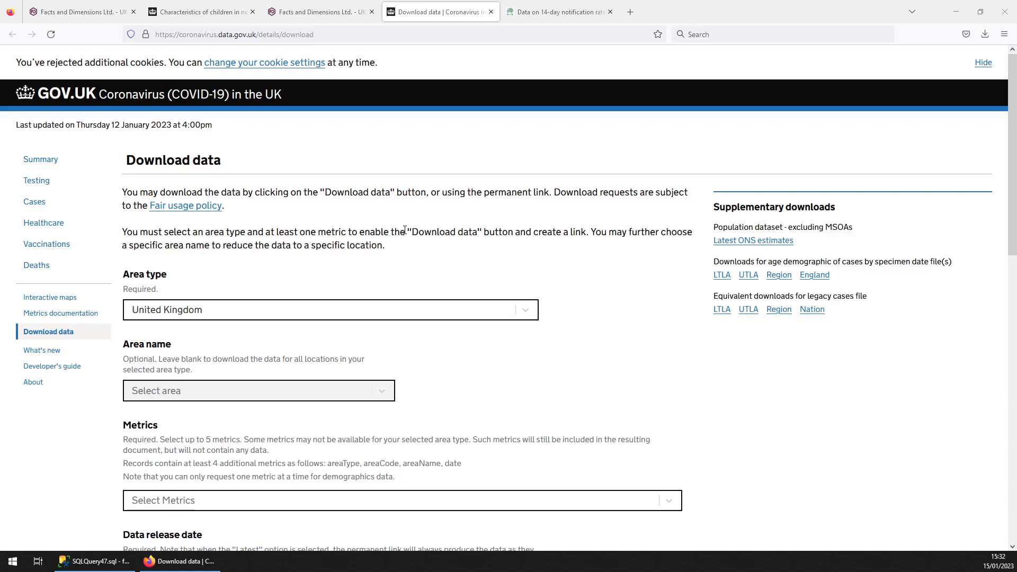
mouse_move(197, 154)
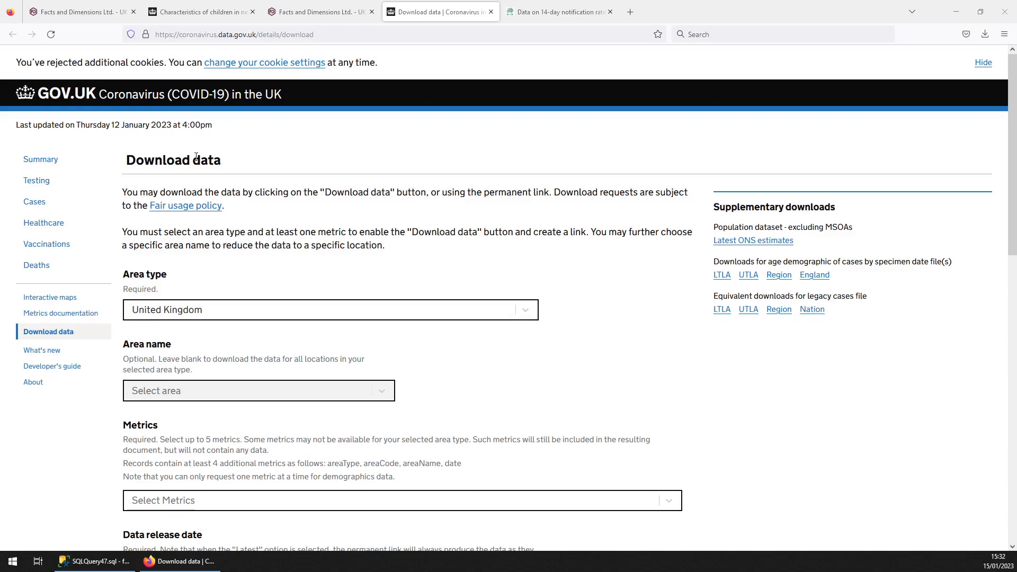
mouse_move(51, 419)
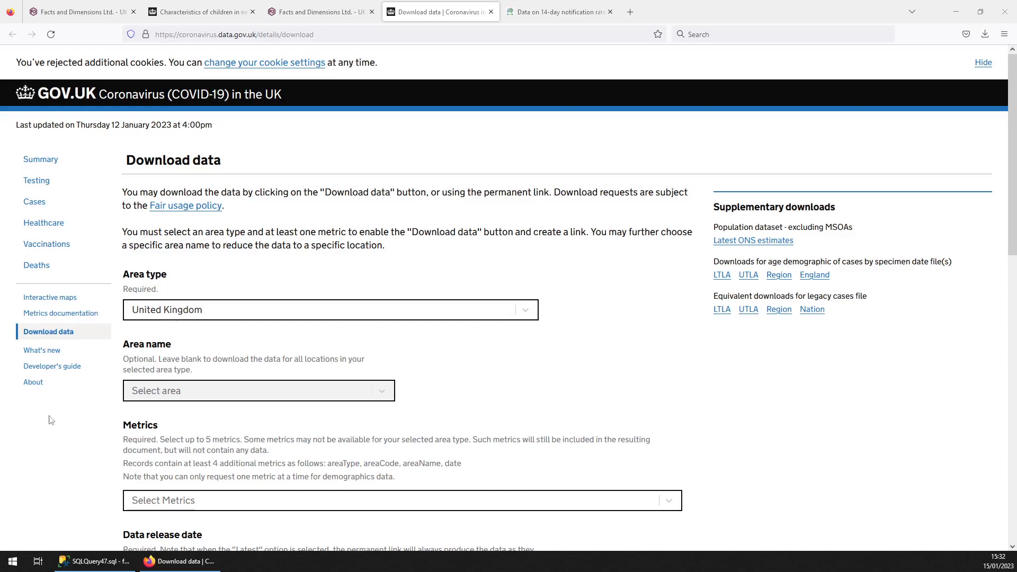
Step: Return from the GOV.UK Download data page to the GovUK_Dashboard_Cases_By_MSOA1 results
click(91, 562)
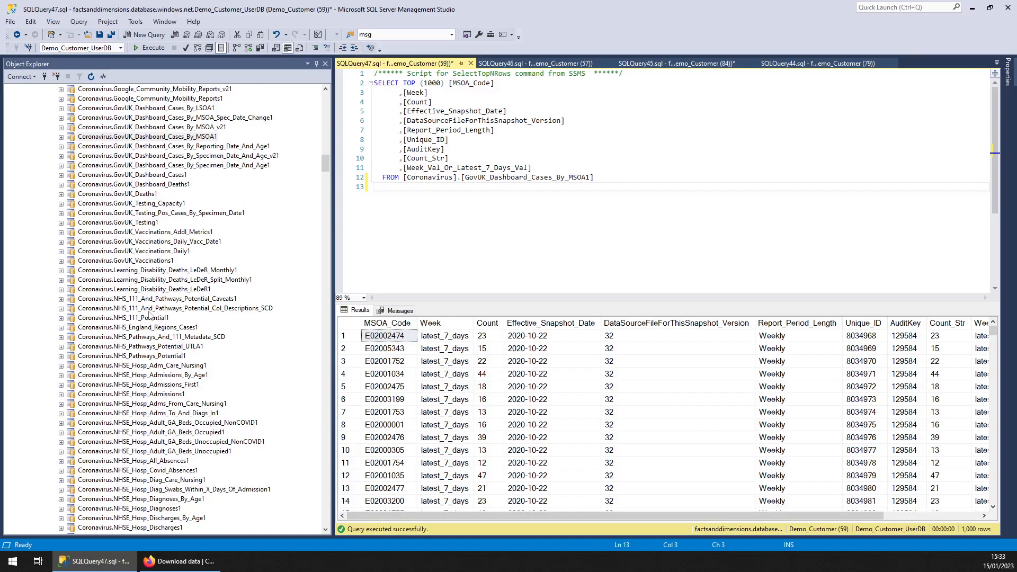
Step: Preview the top 1000 rows of NHS_111_Potential1 and browse down the Coronavirus tables
click(123, 317)
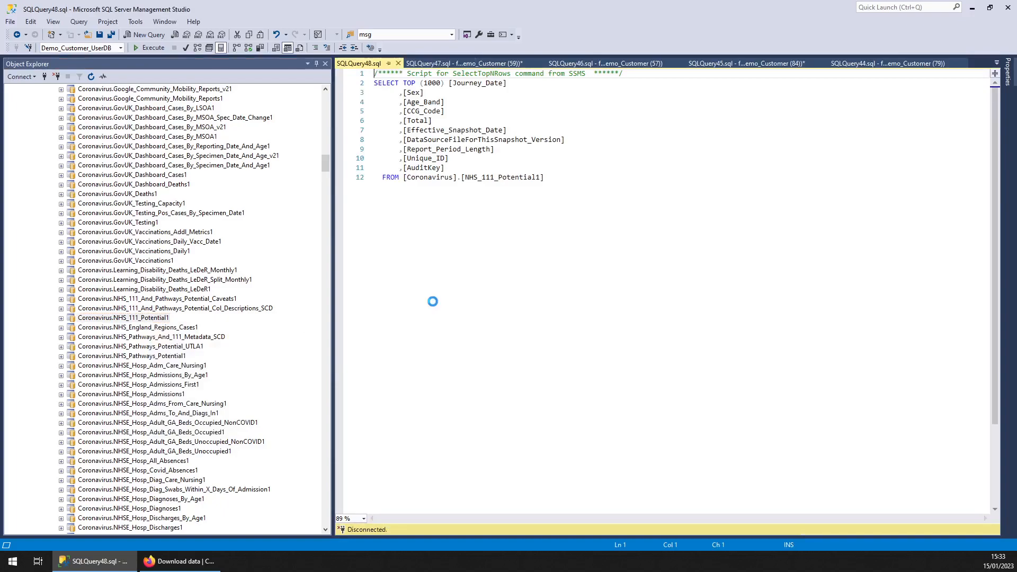
click(152, 47)
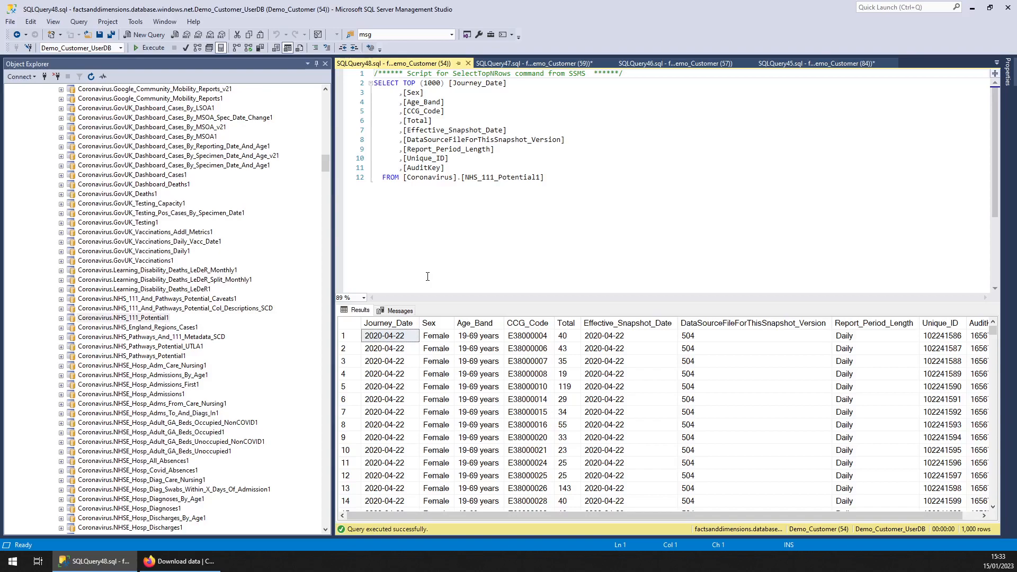
mouse_move(155, 325)
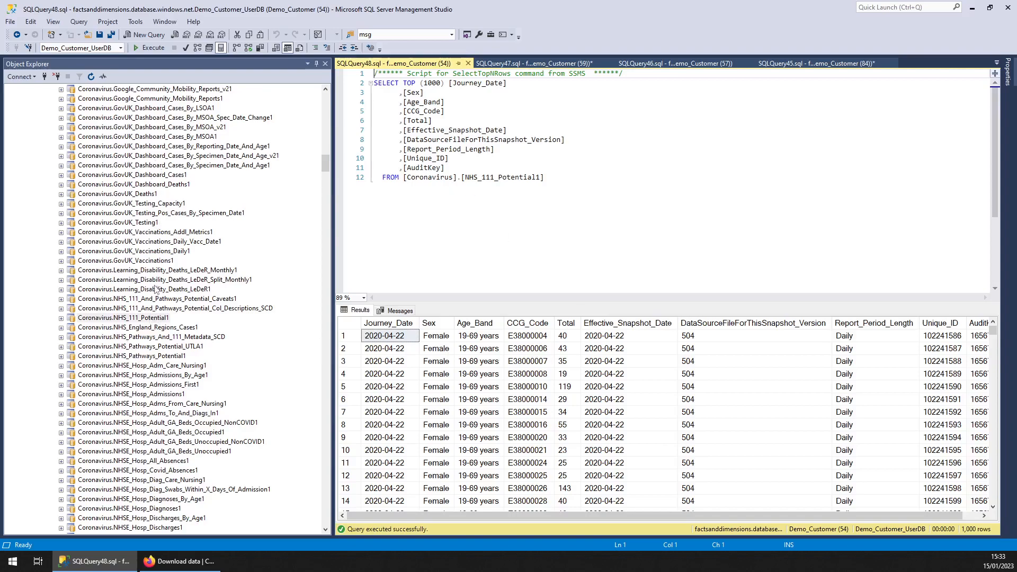
mouse_move(240, 271)
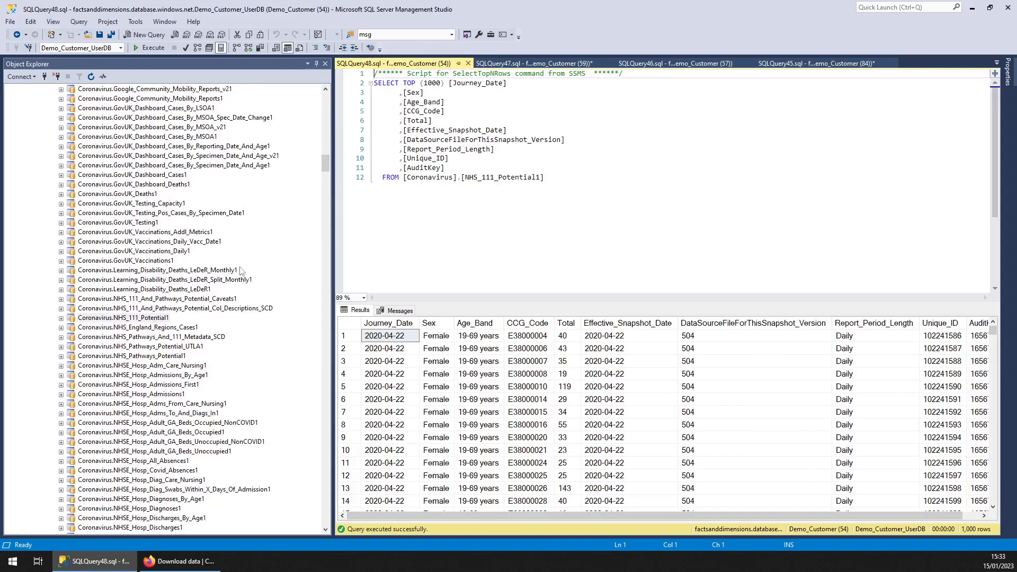
mouse_move(144, 201)
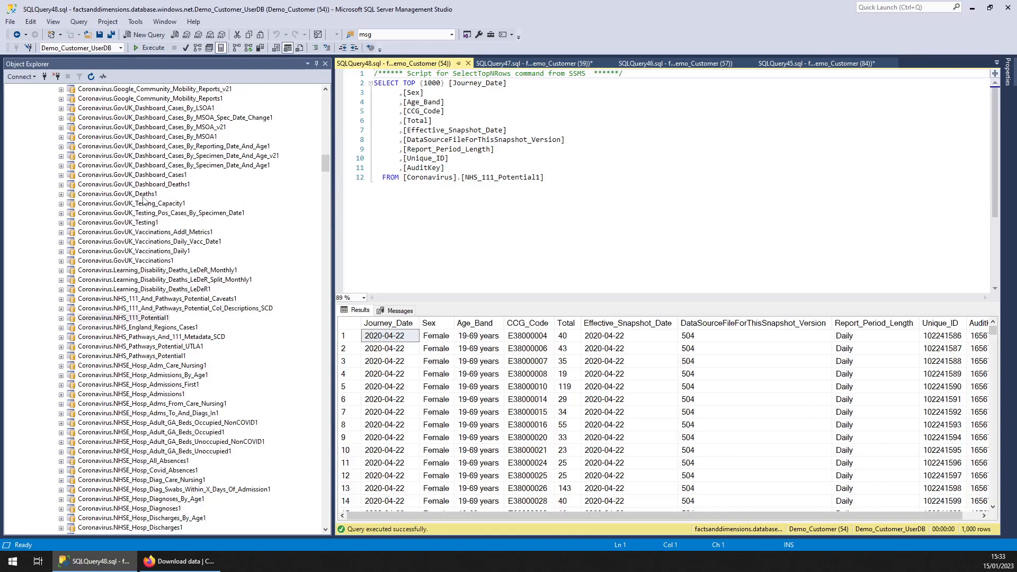
mouse_move(134, 406)
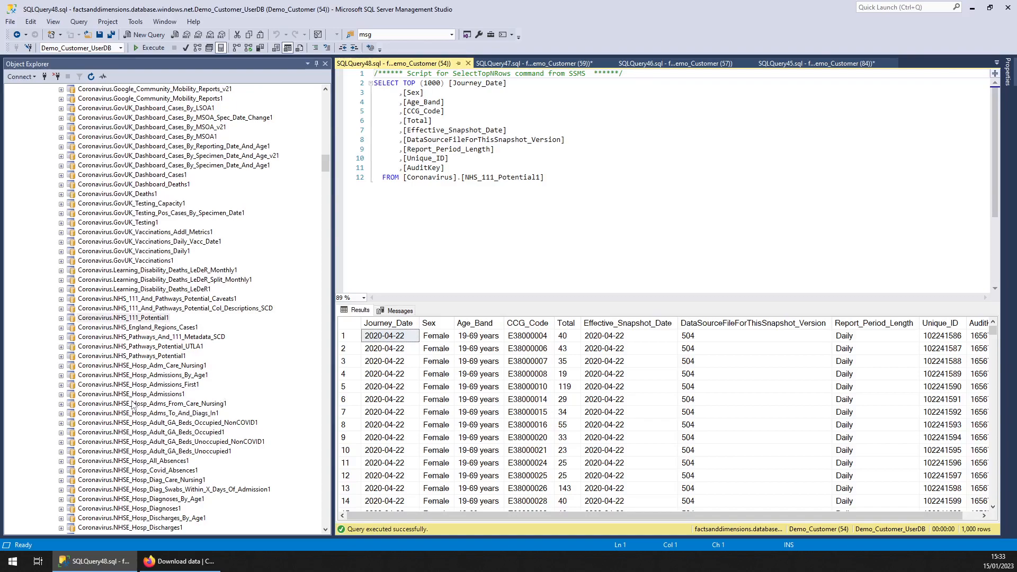
scroll(down, 3)
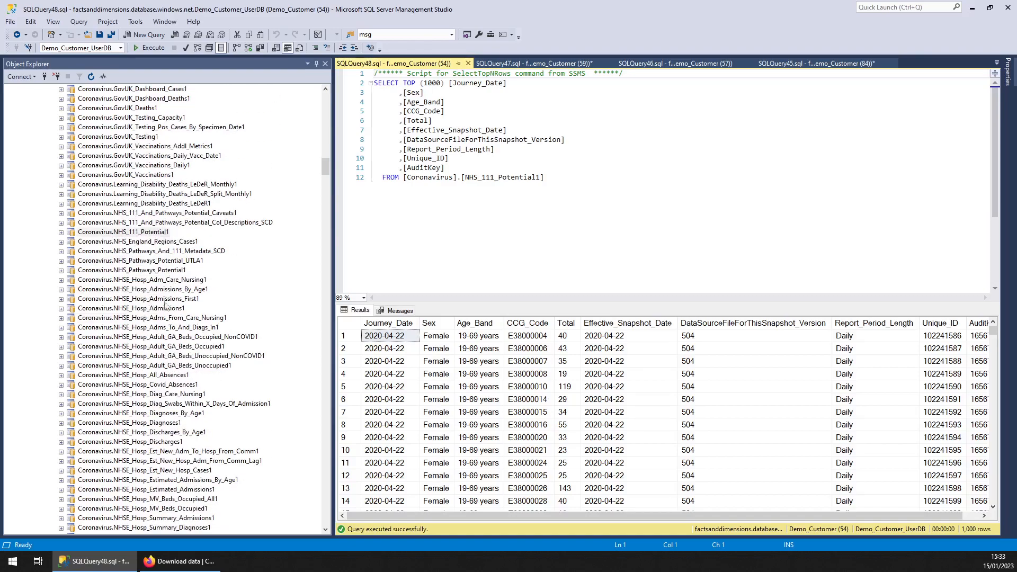
scroll(down, 3)
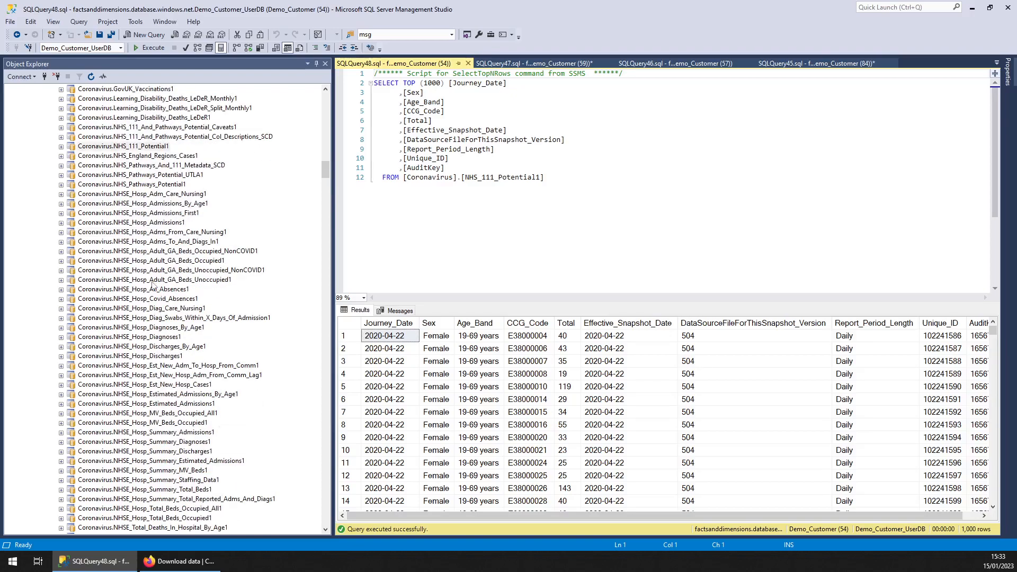
Step: Request the Select Top 1000 Rows preview of NHSE_Hosp_Covid_Absences1
click(166, 250)
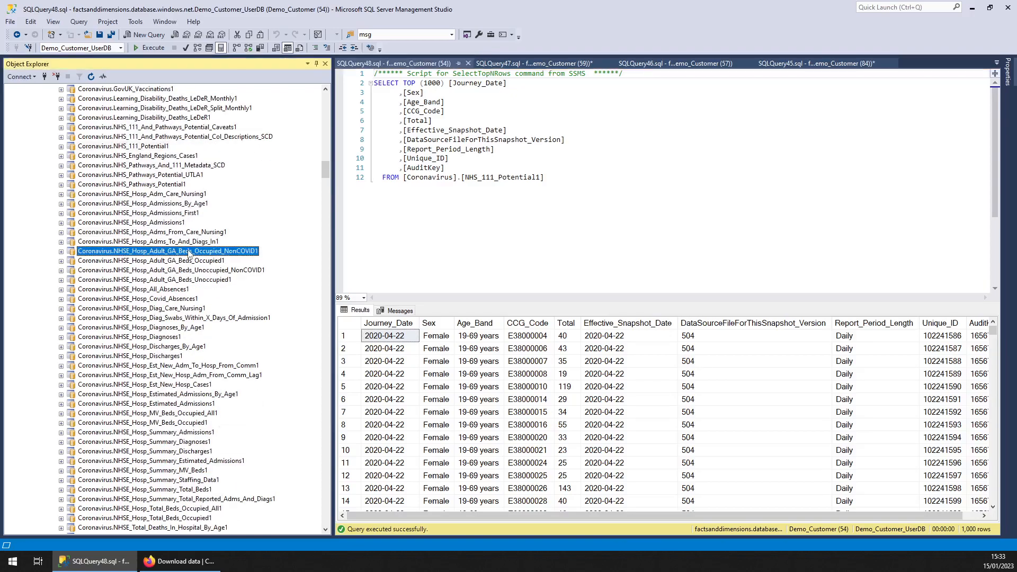
click(174, 317)
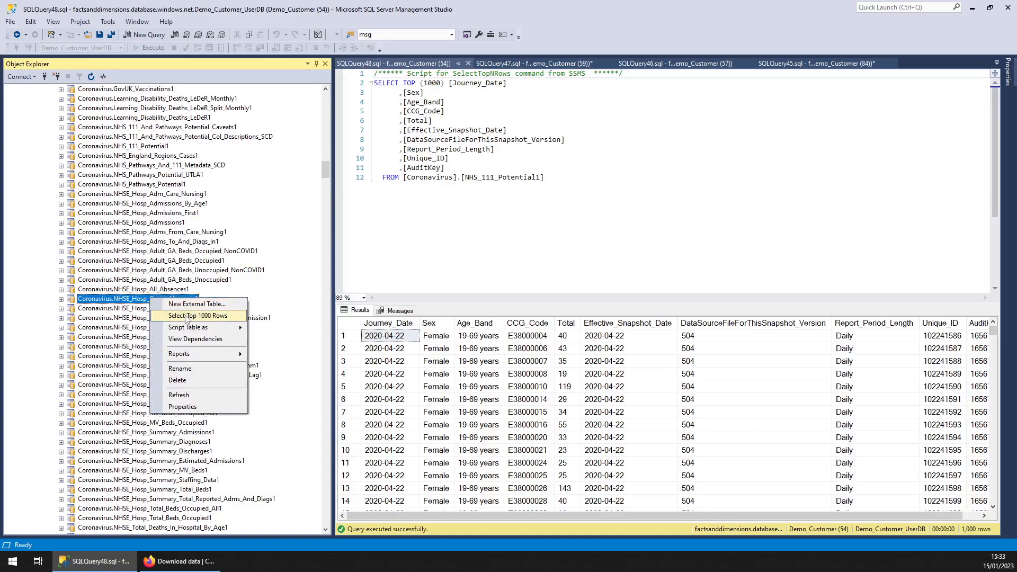
click(198, 316)
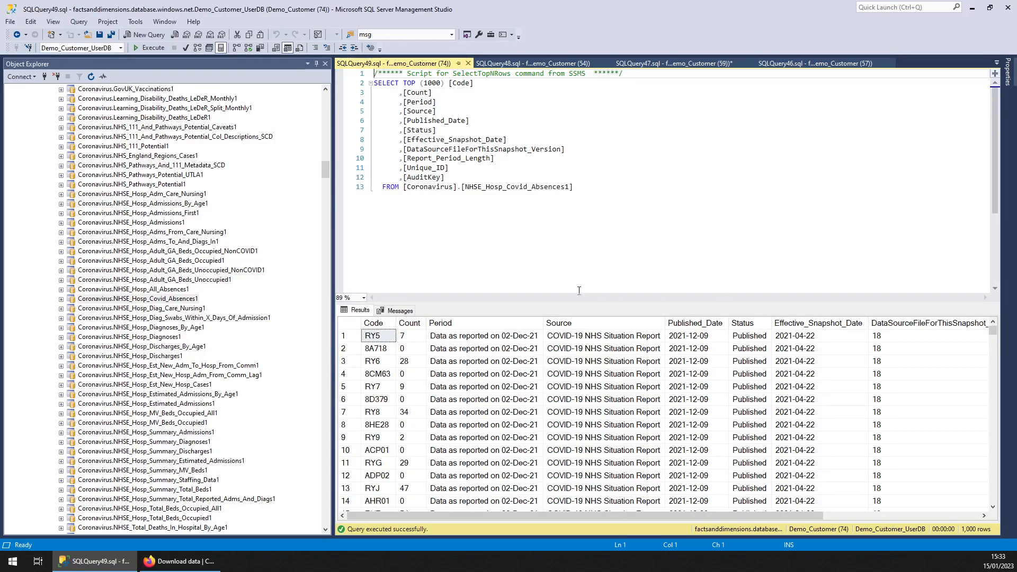
Step: Inspect the 8D379 trust code in Covid_Absences1, then start another hospital table preview
click(377, 399)
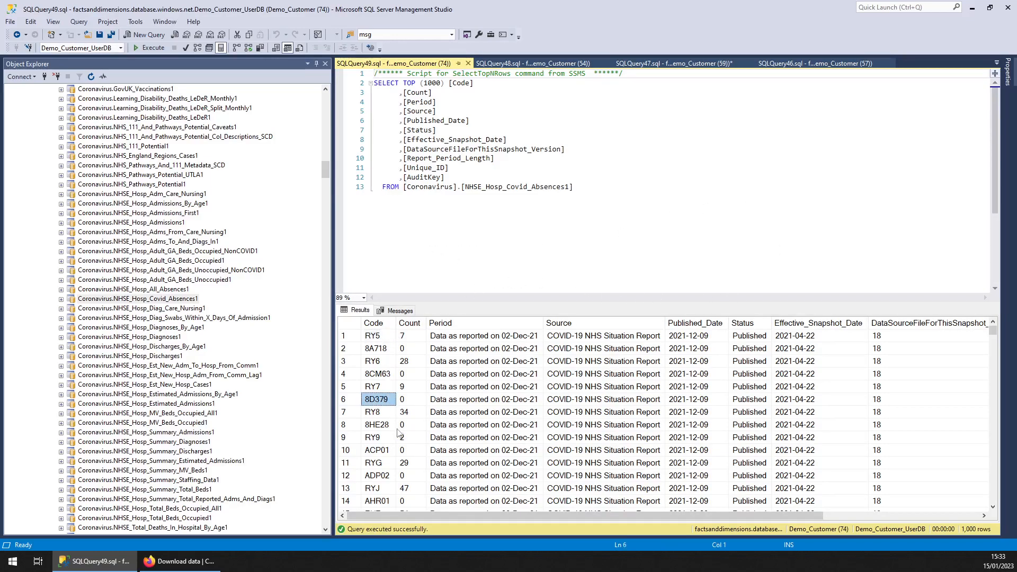
mouse_move(389, 431)
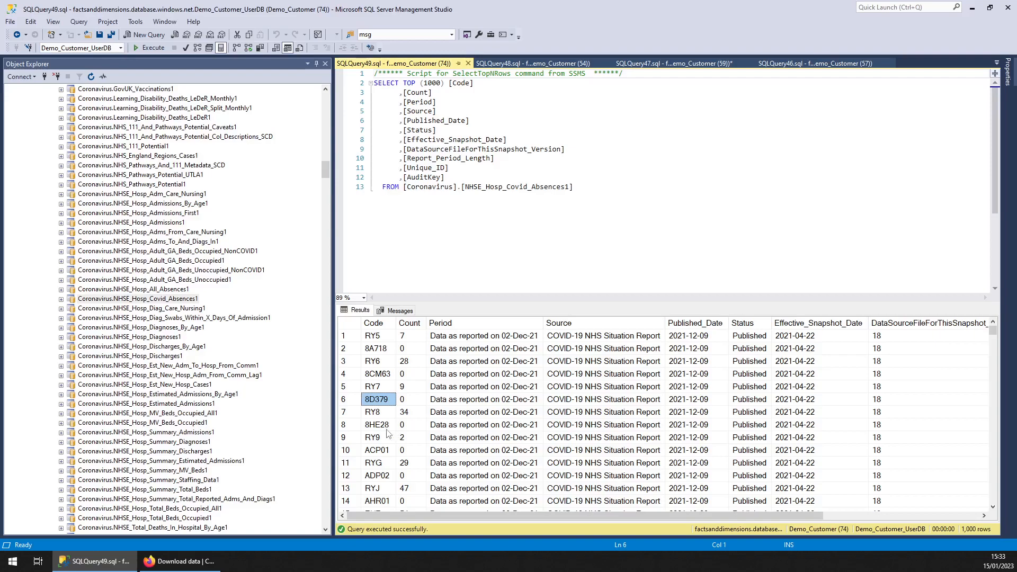
scroll(down, 3)
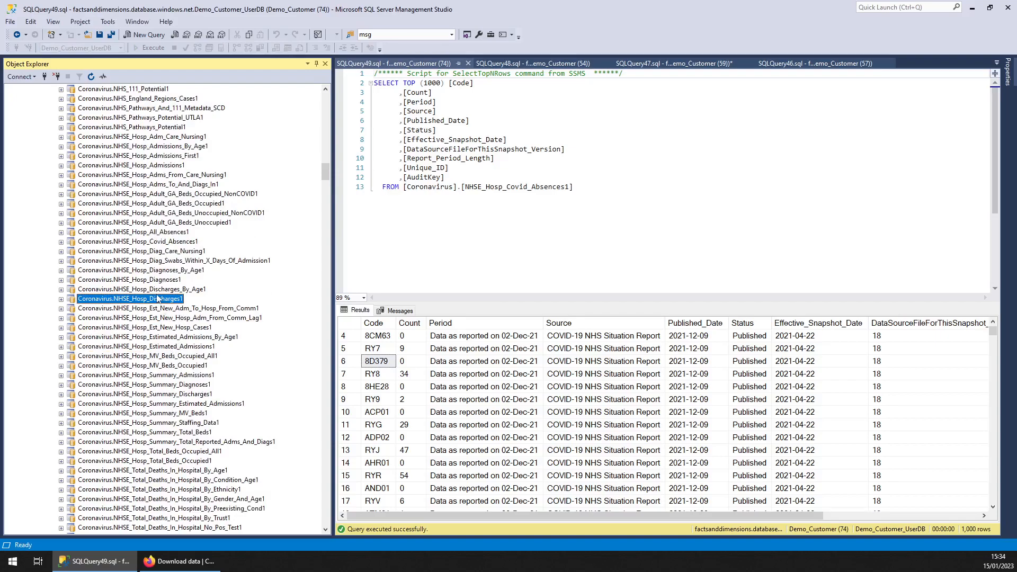
scroll(down, 3)
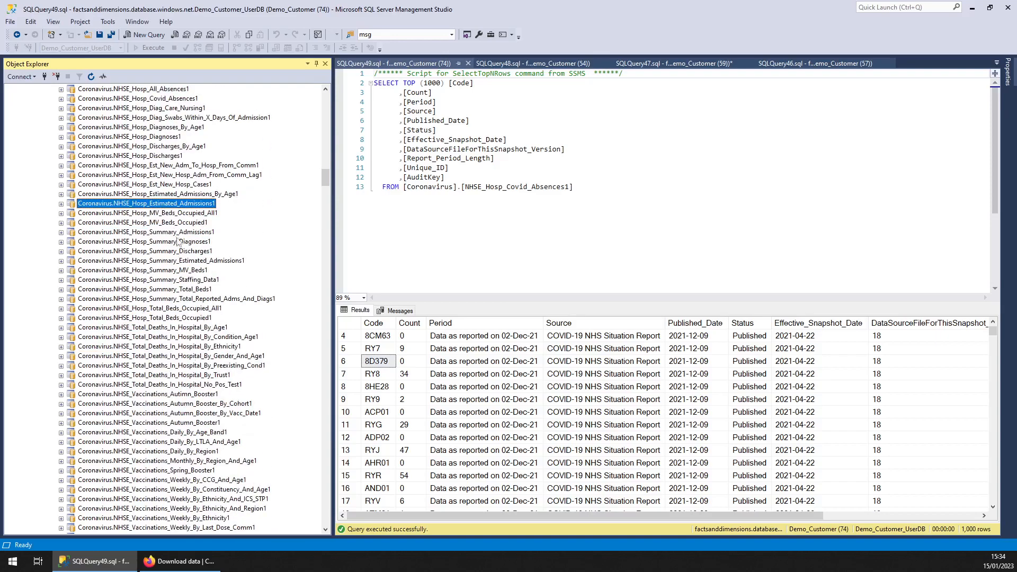
click(143, 34)
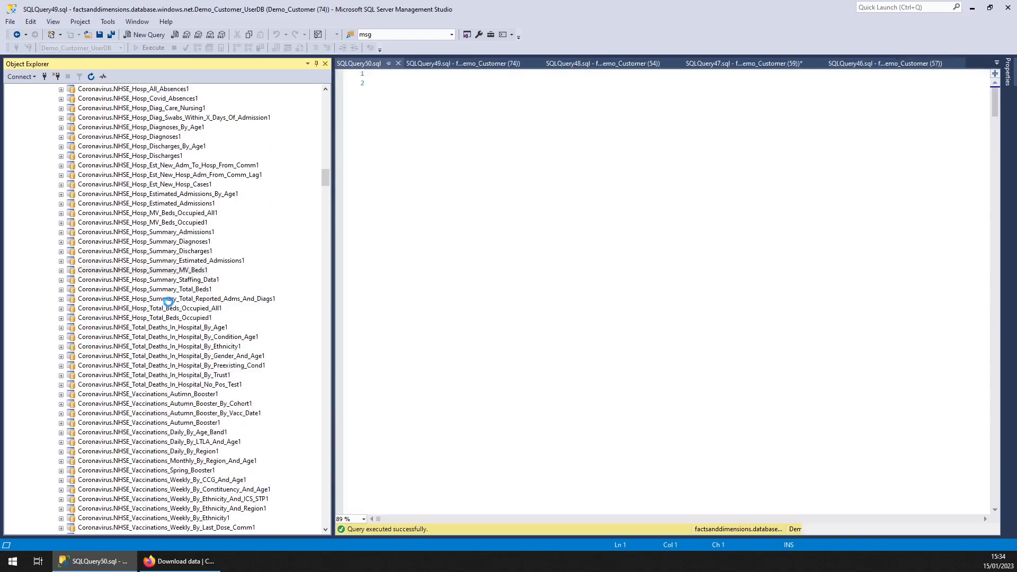
Step: Preview NHSE_Hosp_Summary_Staffing_Data1 and run a distinct Measure_Name query returning two measures
right_click(148, 280)
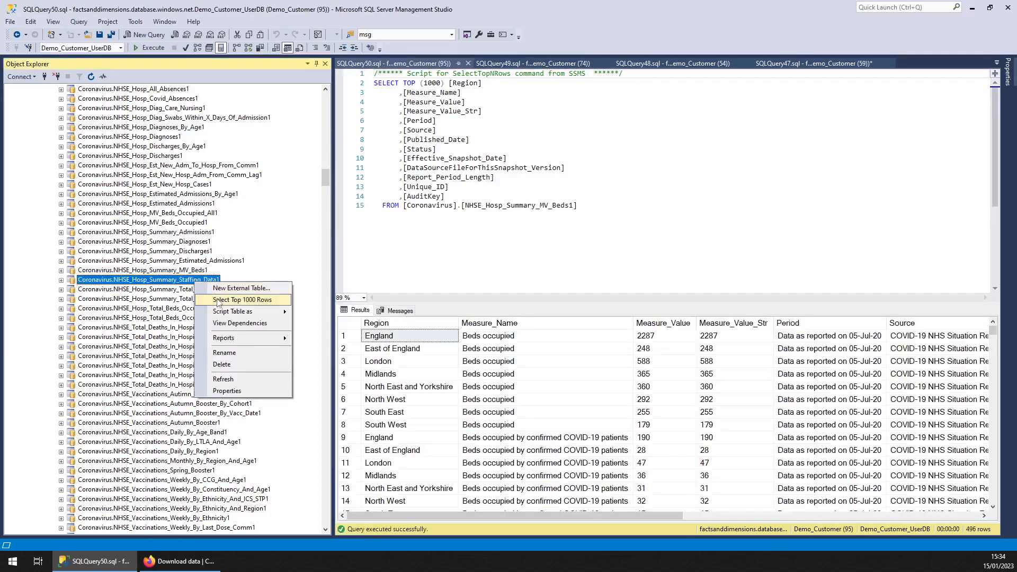
click(242, 298)
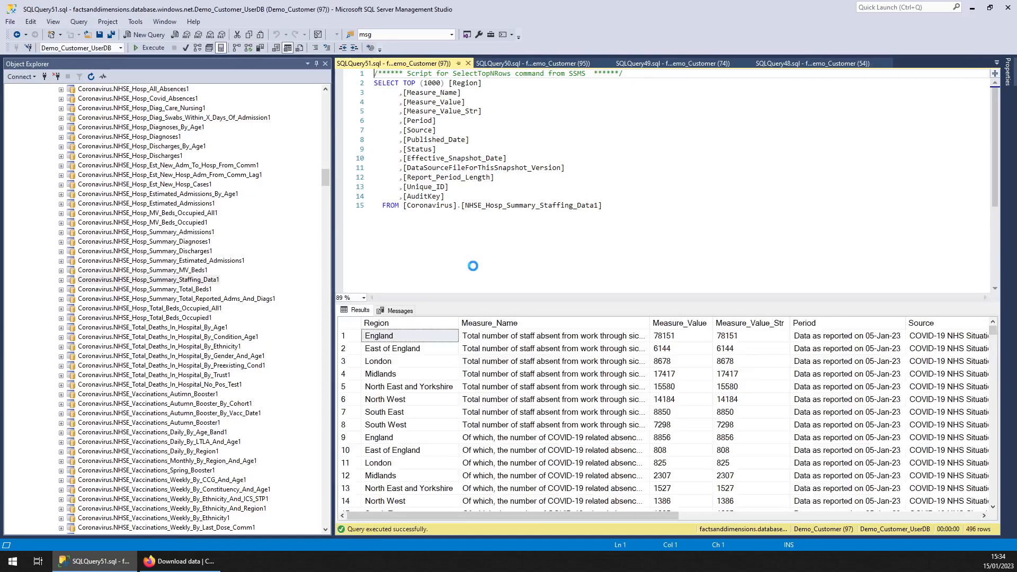
click(553, 386)
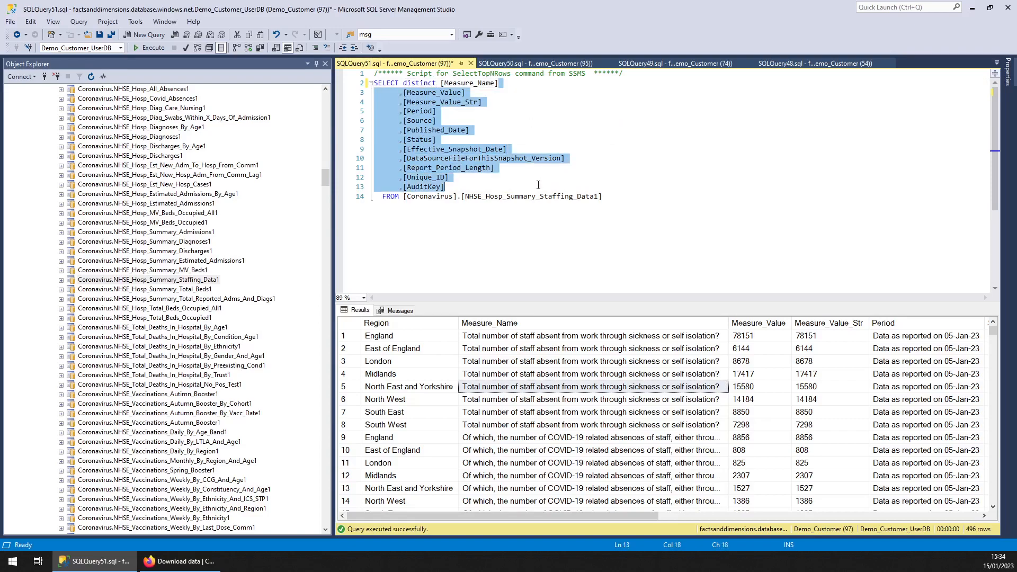
click(151, 47)
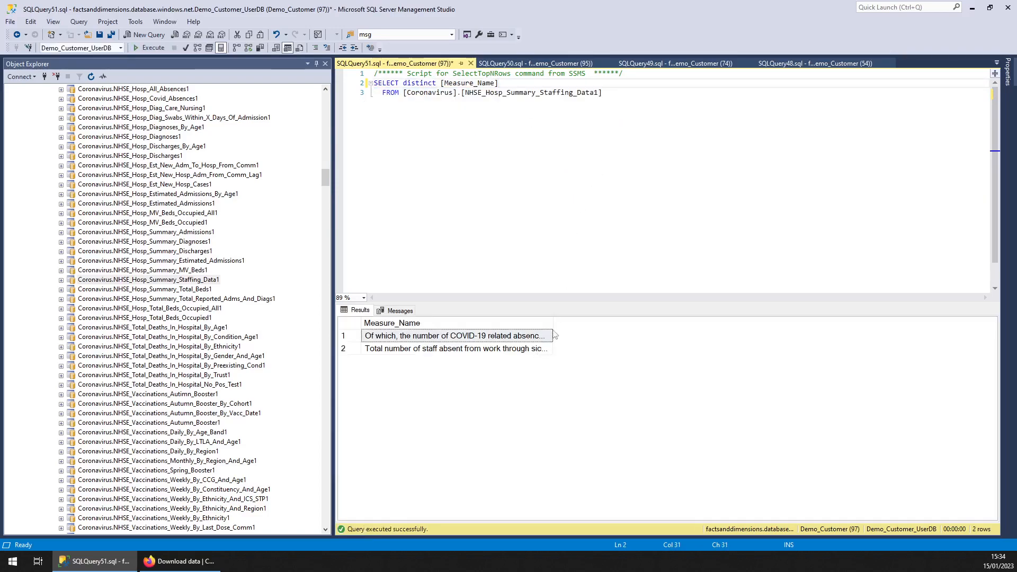
click(455, 335)
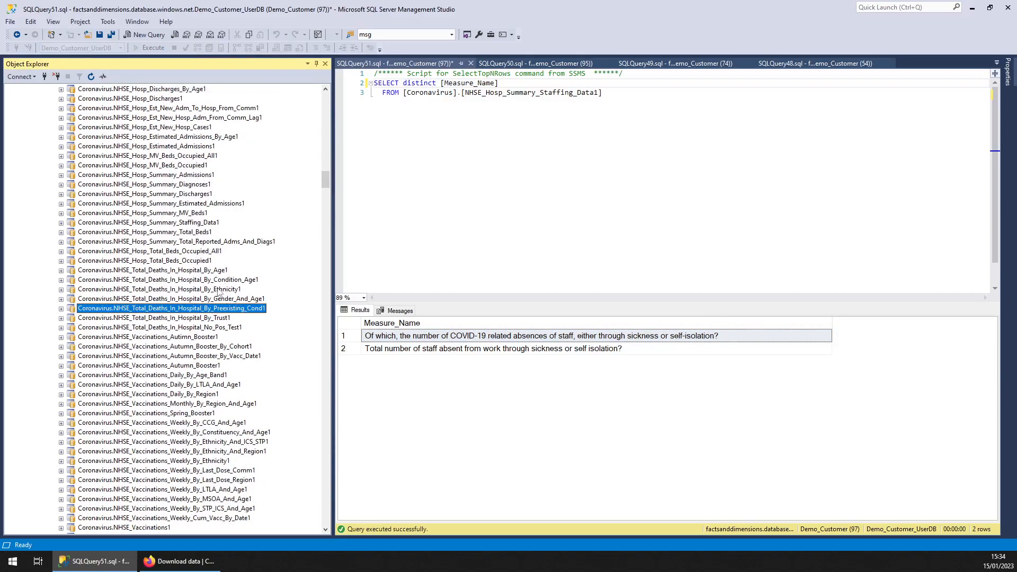
mouse_move(221, 327)
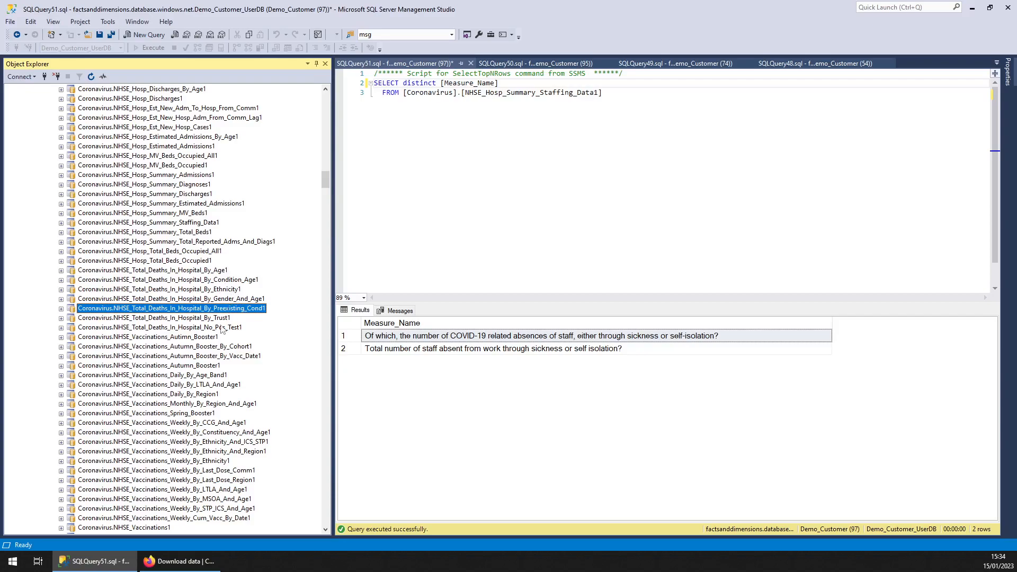
scroll(down, 3)
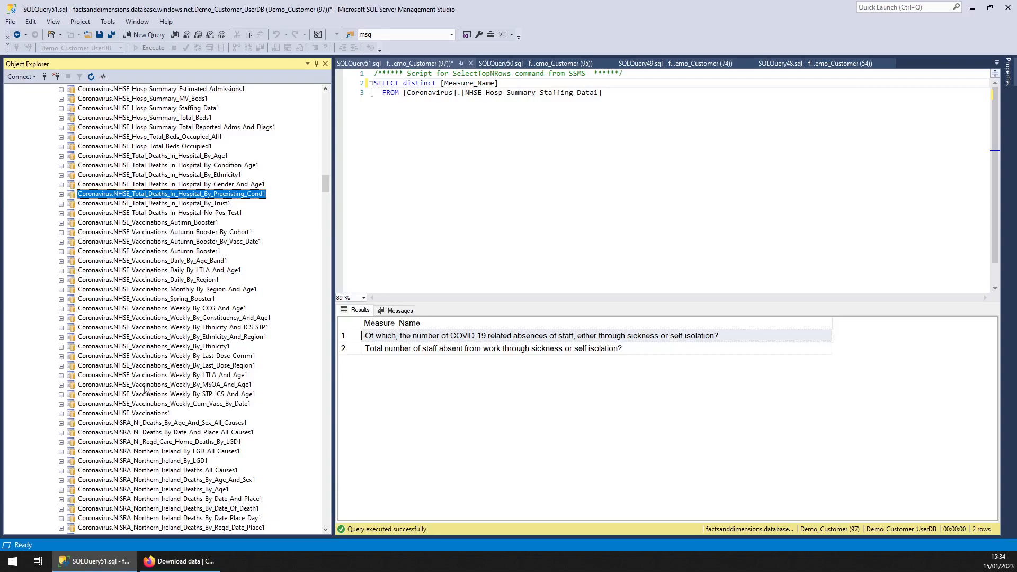
mouse_move(91, 262)
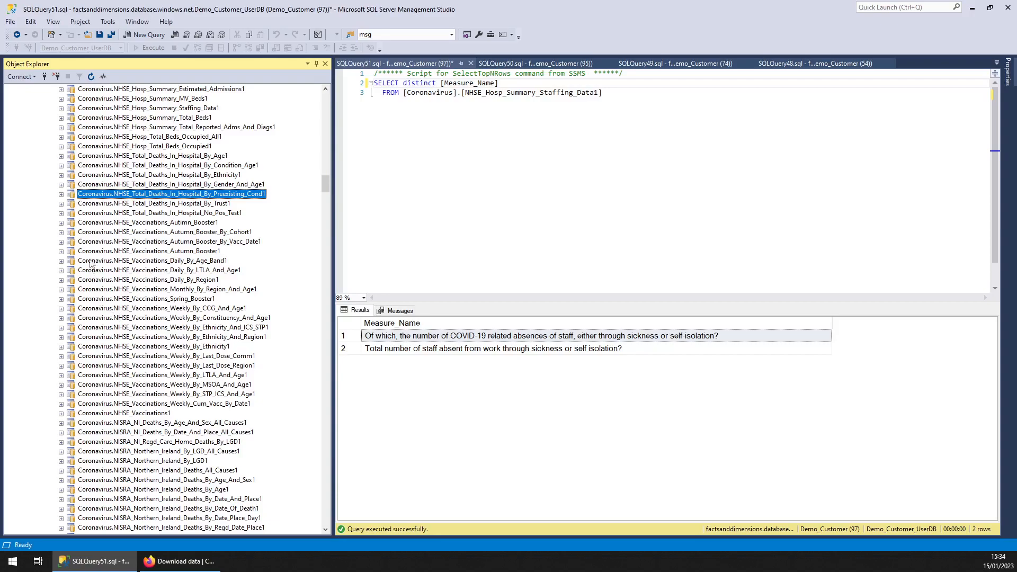
mouse_move(214, 315)
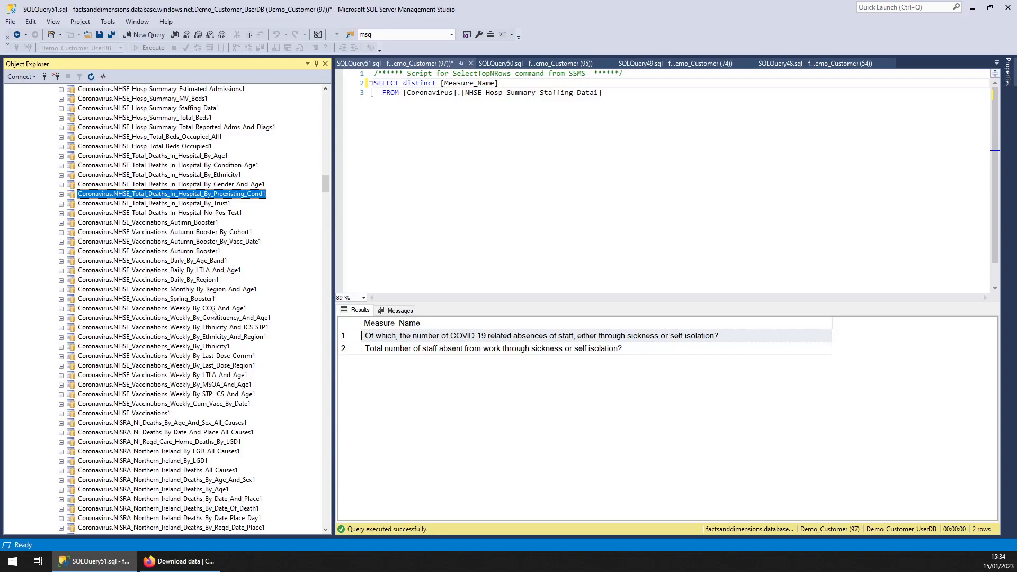
click(145, 298)
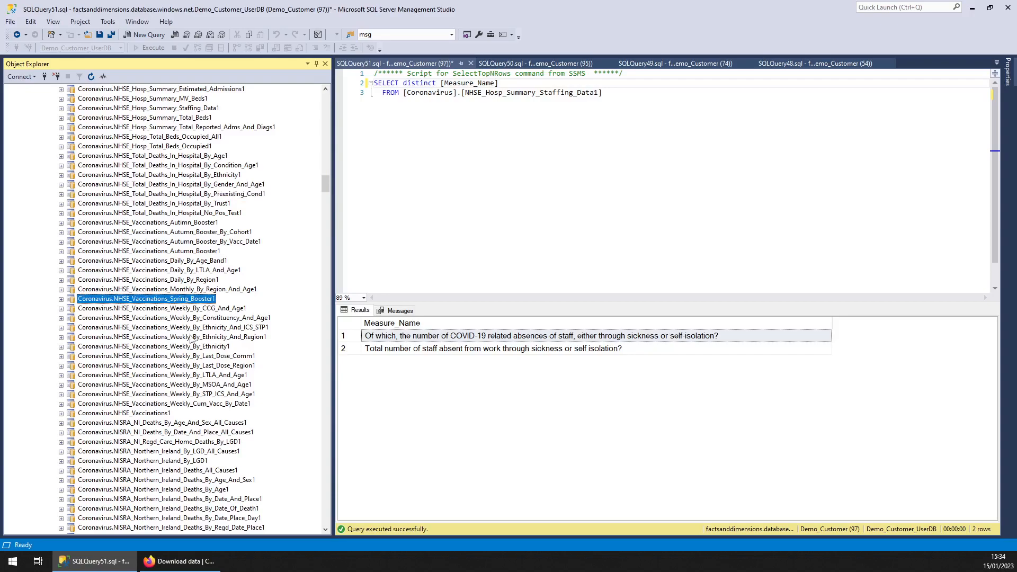
click(167, 366)
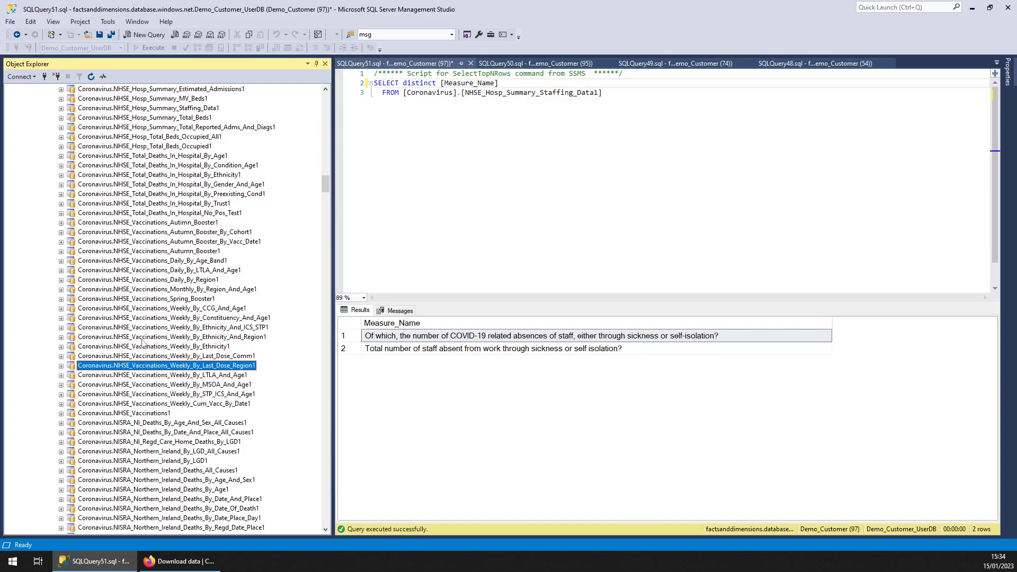
mouse_move(157, 369)
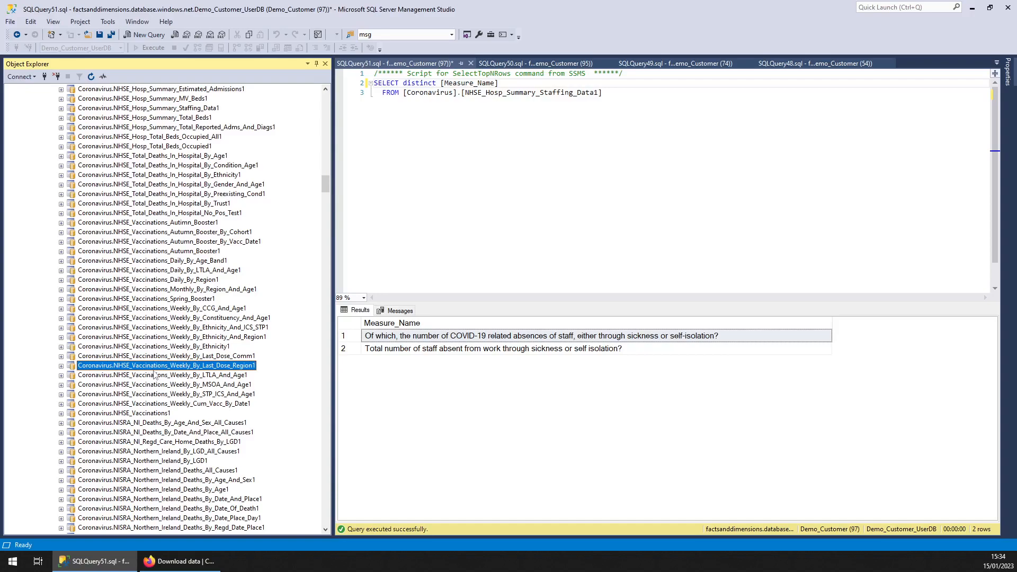
mouse_move(159, 377)
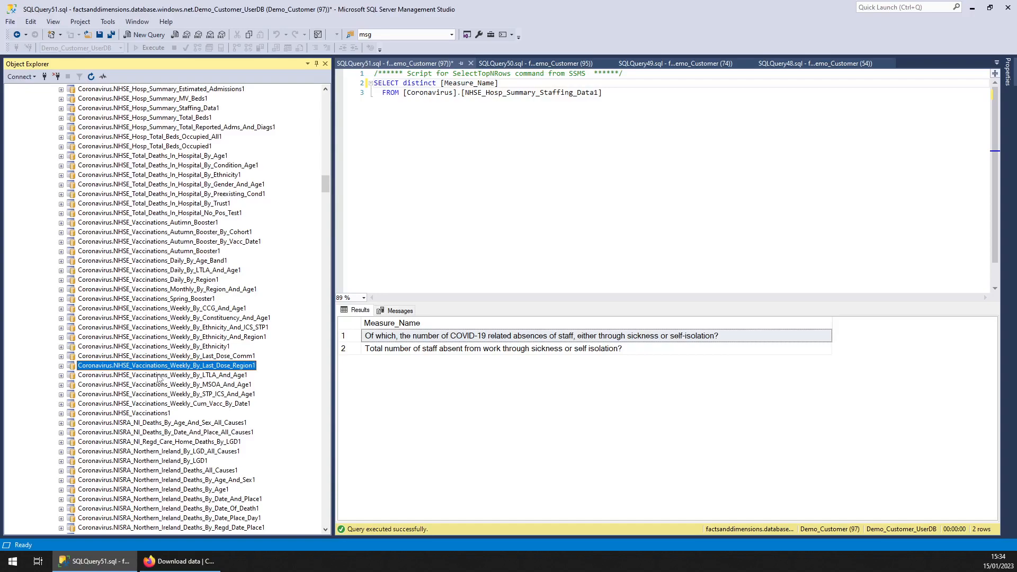
scroll(down, 3)
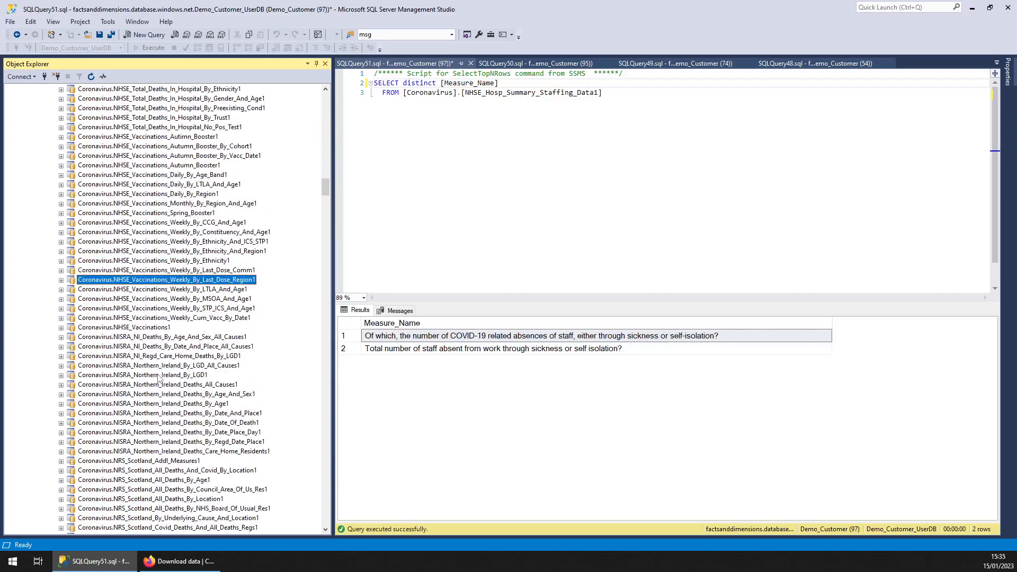
Step: Run Select Top 1000 Rows on ONS_Infect_Survey_Cough_Fever_Loss_Of_Taste_Smell1, returning 40 survey-estimate rows
scroll(down, 3)
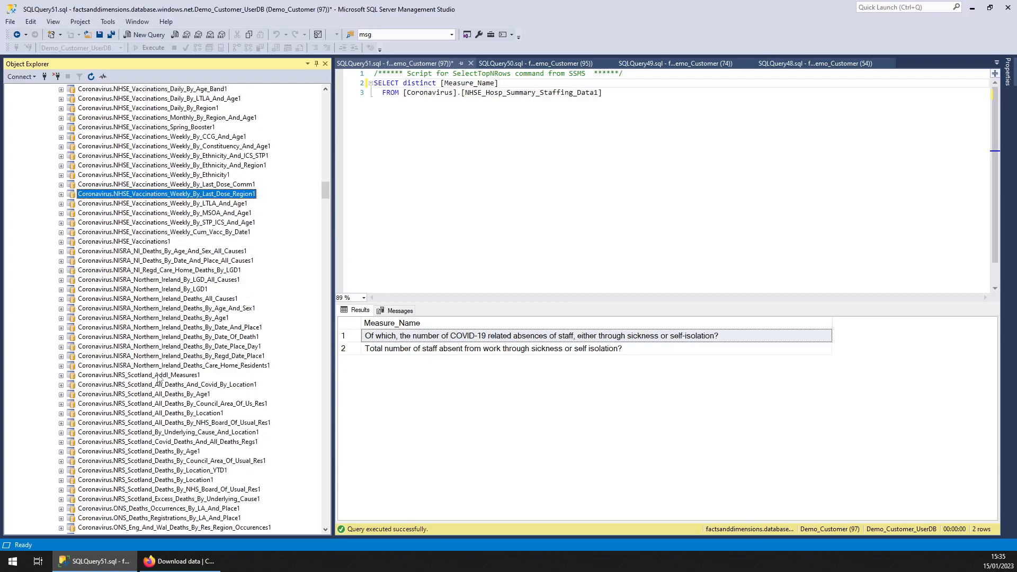
scroll(down, 3)
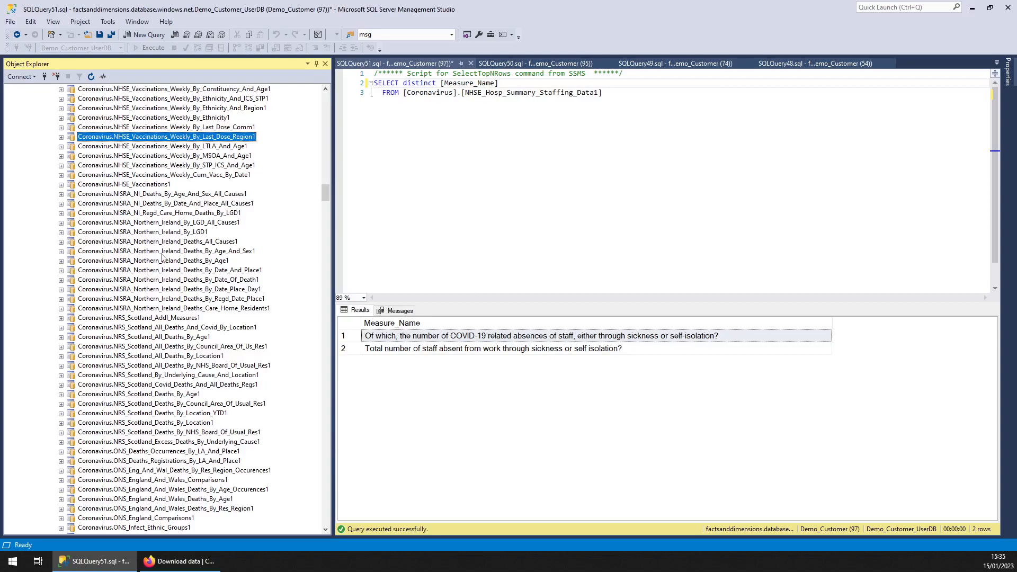
scroll(down, 3)
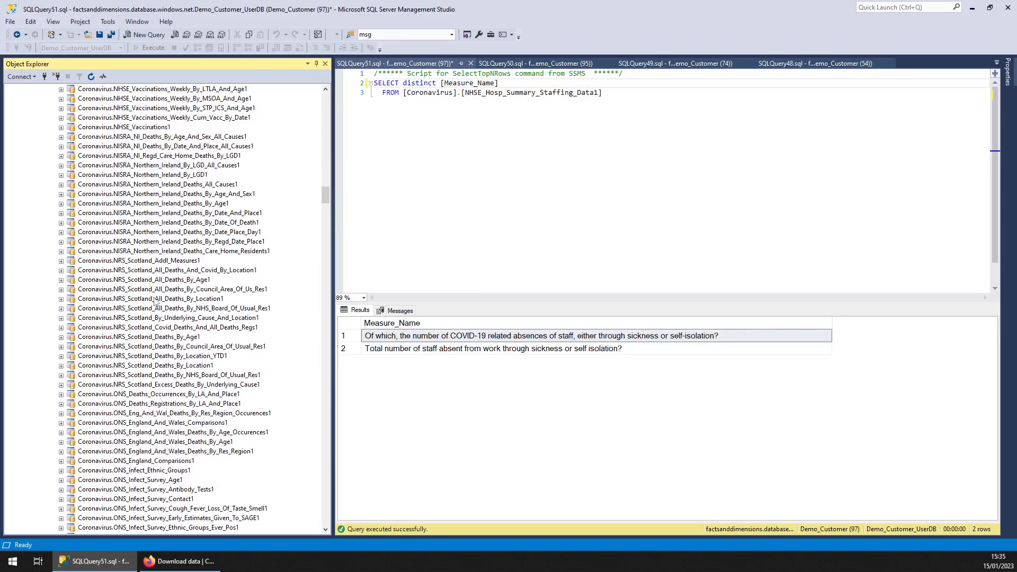
scroll(down, 3)
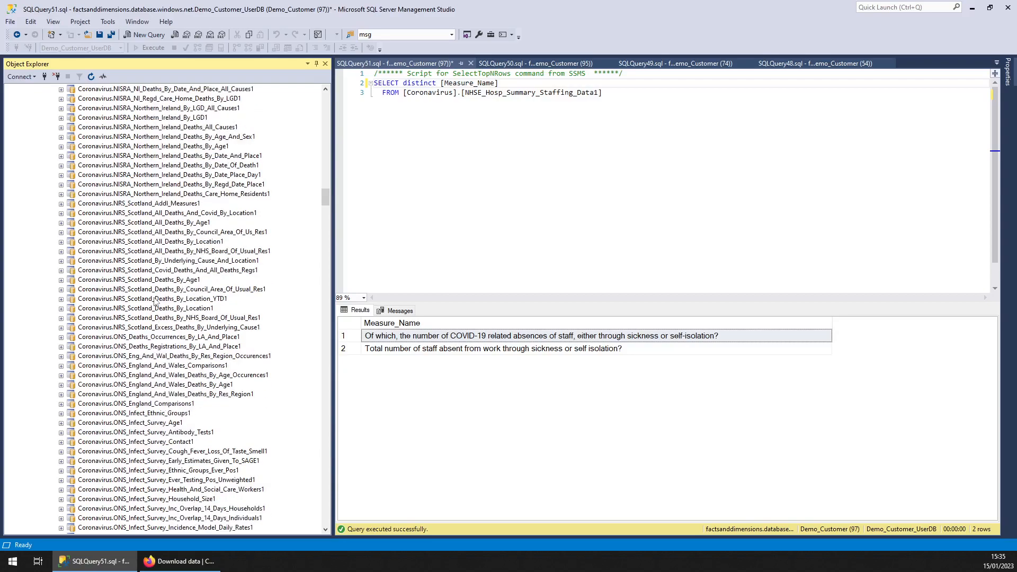
scroll(down, 3)
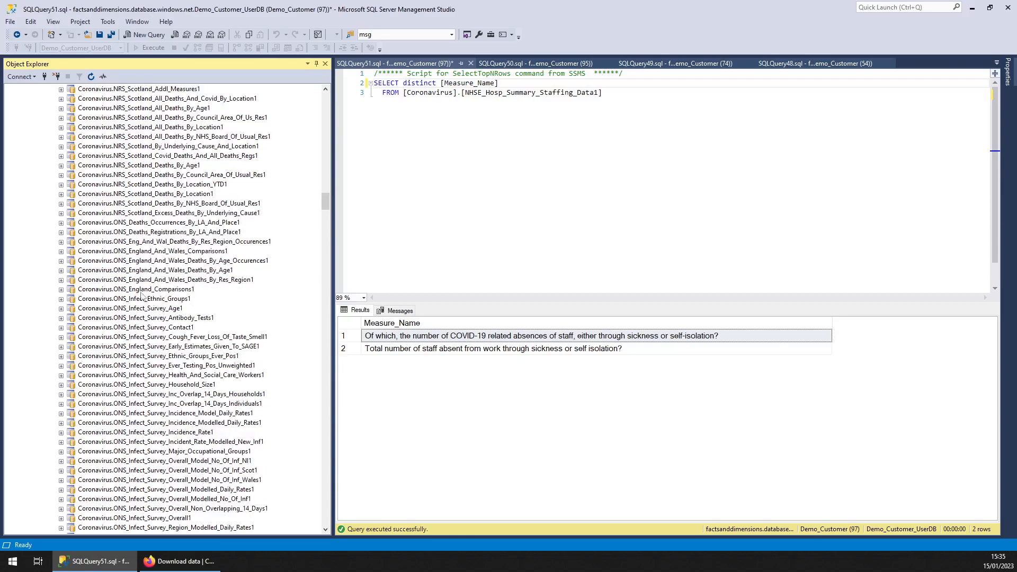
scroll(down, 3)
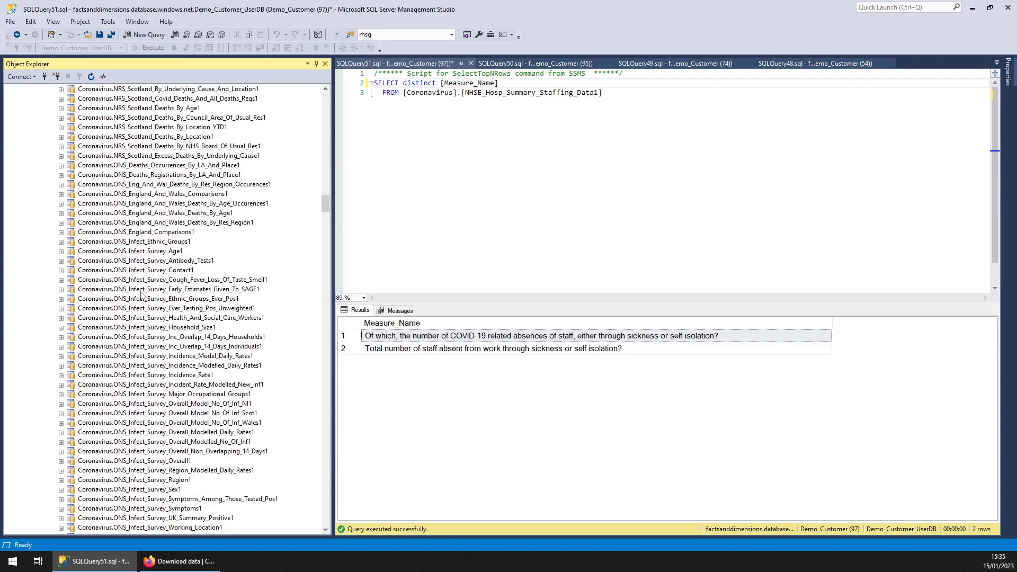
mouse_move(156, 322)
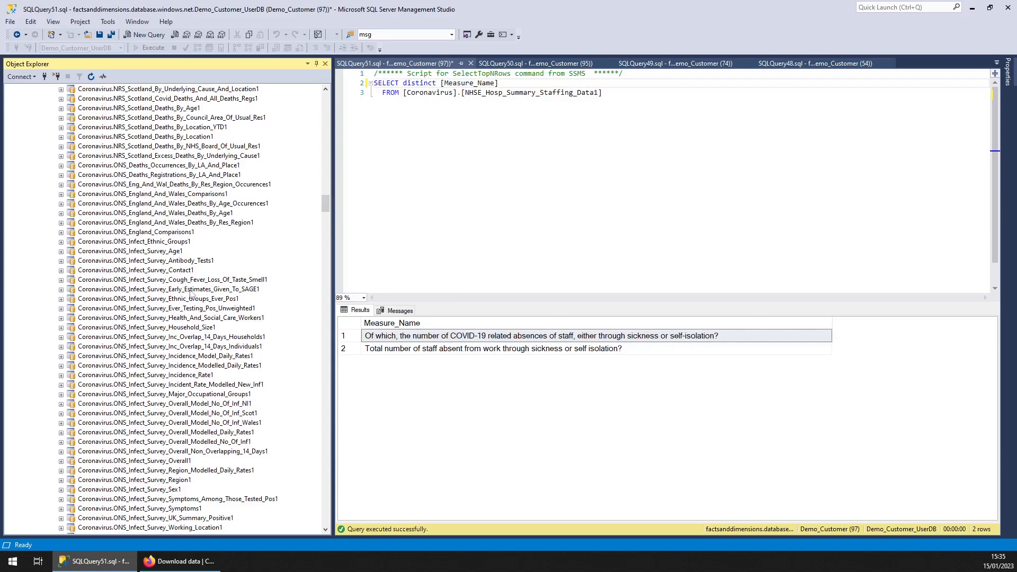
click(143, 33)
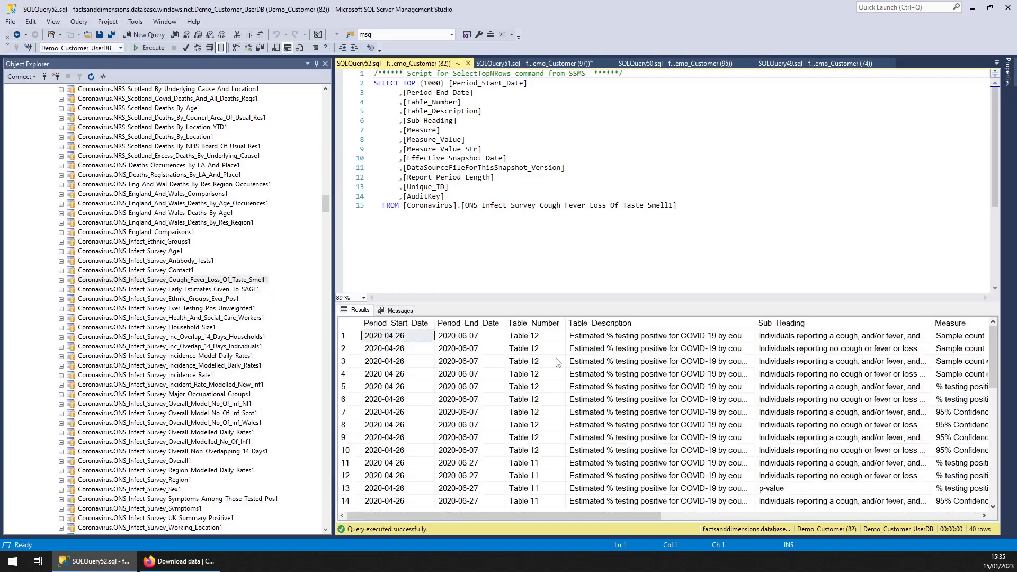
Step: Widen Table_Description to read the unweighted England COVID-positive rate descriptions by symptom
scroll(right, 3)
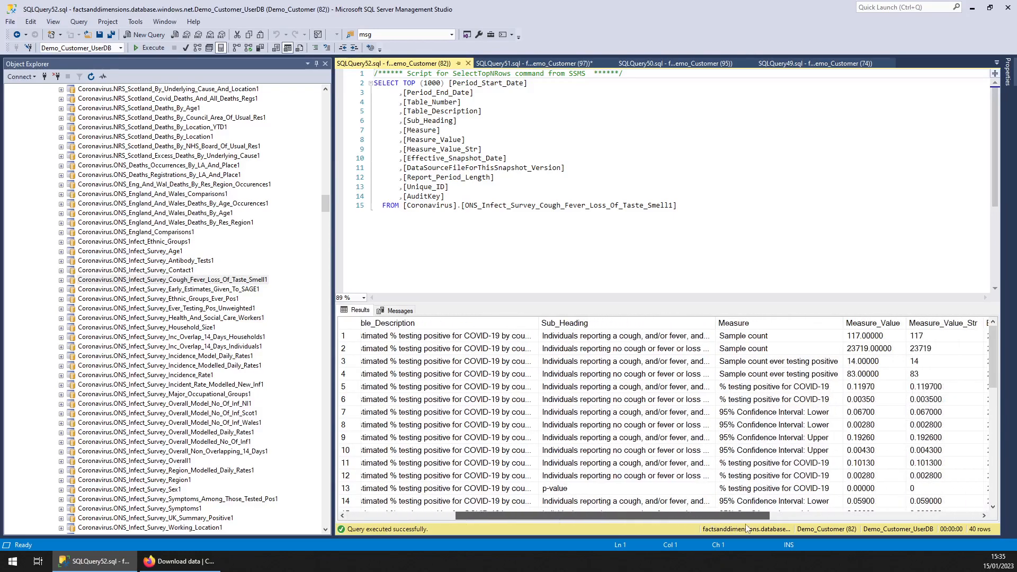
scroll(left, 3)
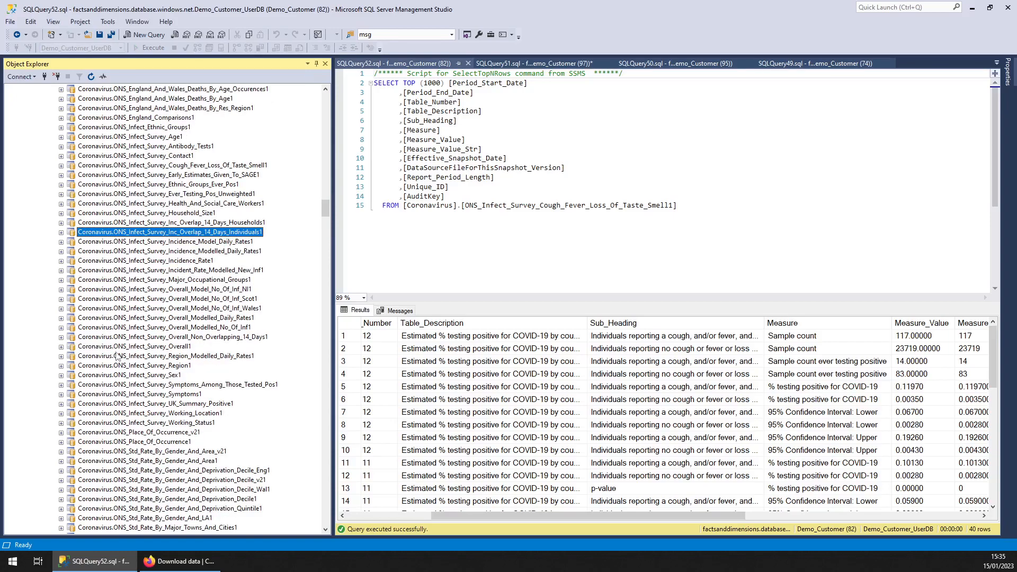
mouse_move(543, 365)
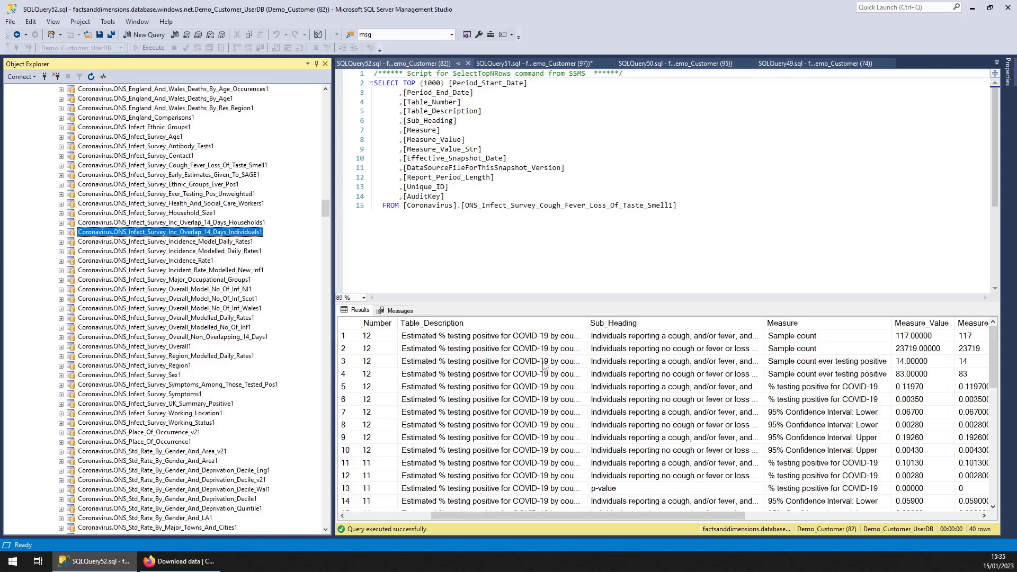
mouse_move(745, 375)
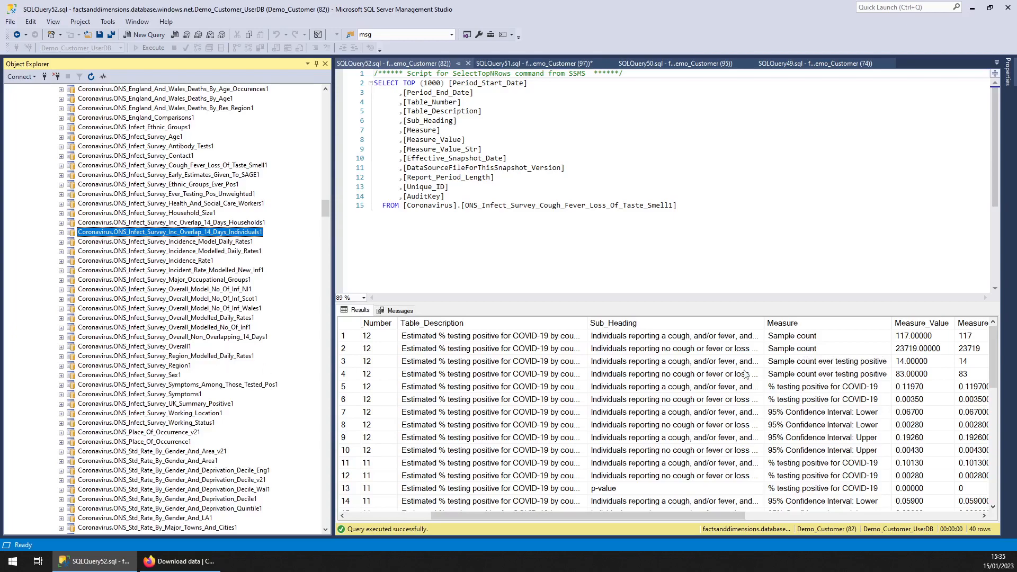
click(168, 307)
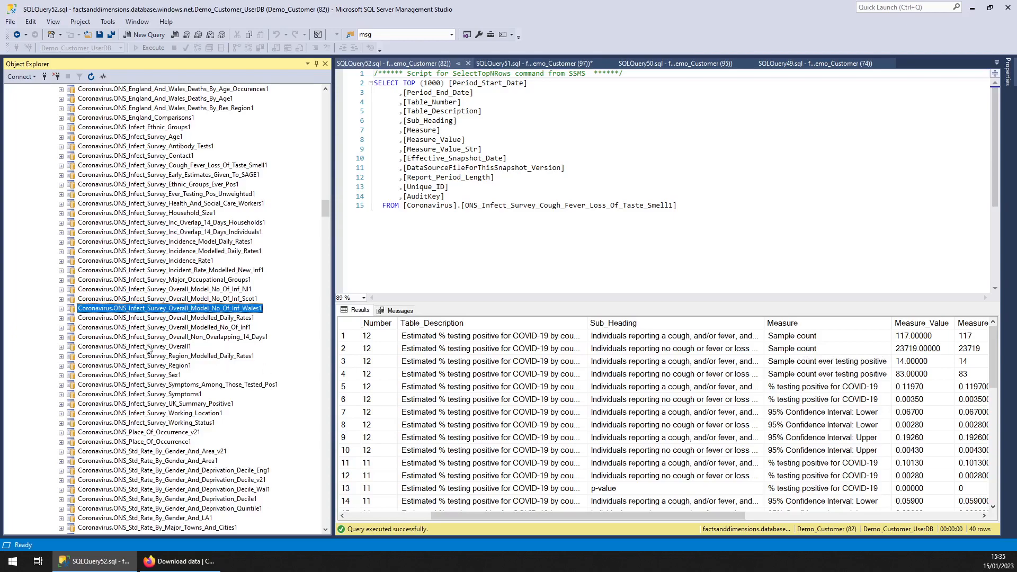
scroll(down, 3)
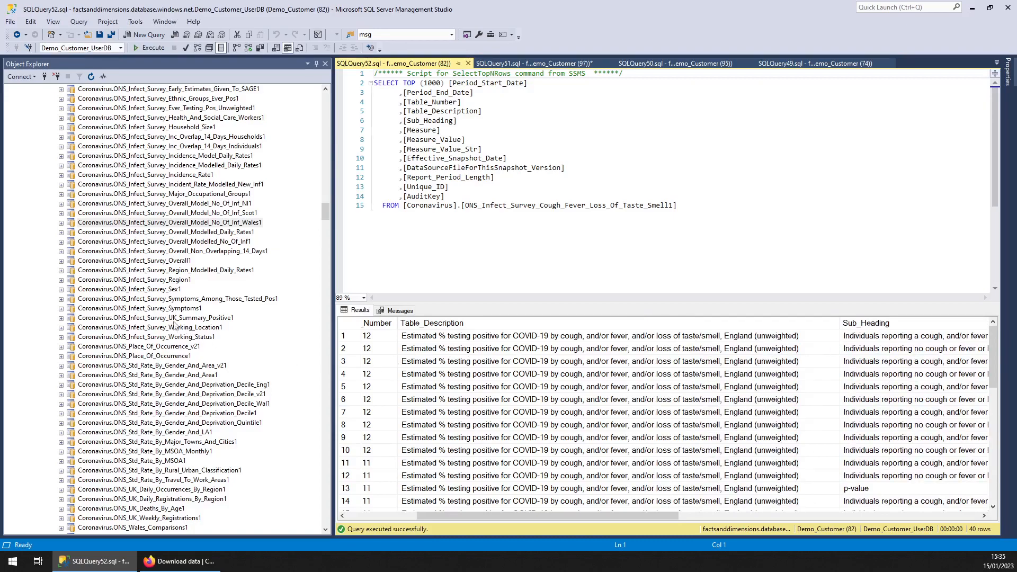
click(150, 213)
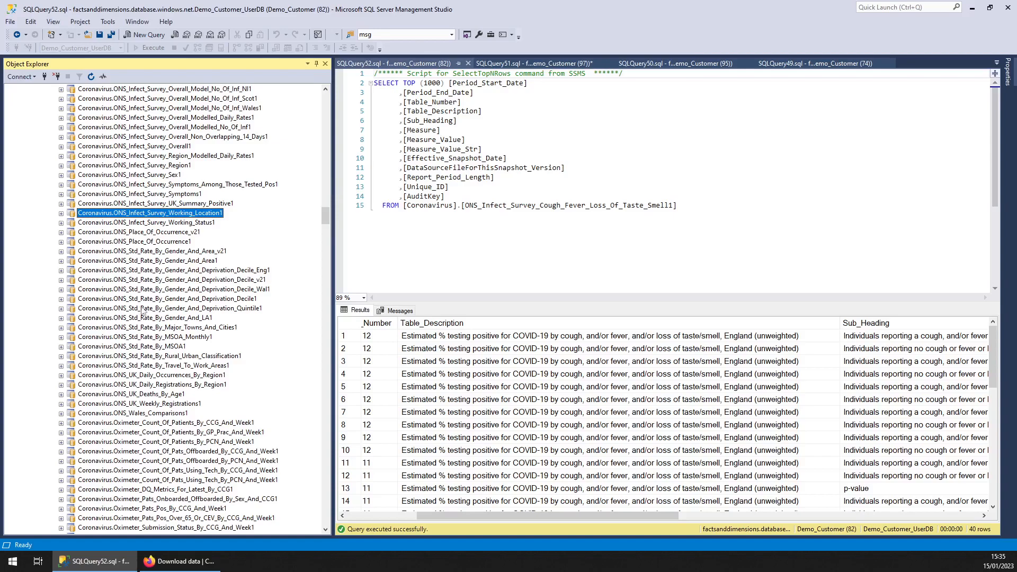
Step: Run Select Top 1000 Rows on Vacc_Sites_GP_Led_Sites1, showing 1,000 sites with addresses and postcodes
scroll(down, 3)
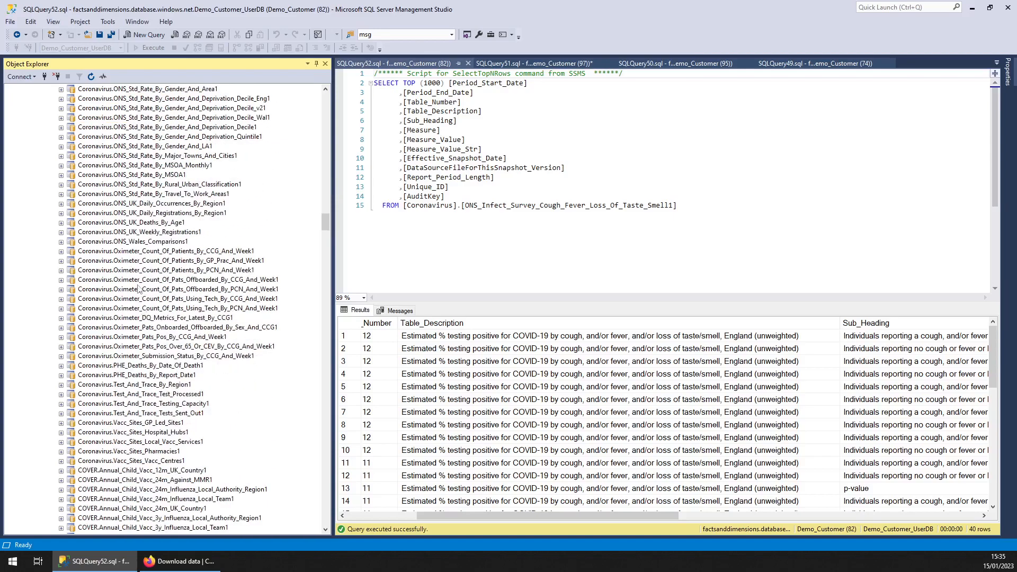
click(177, 289)
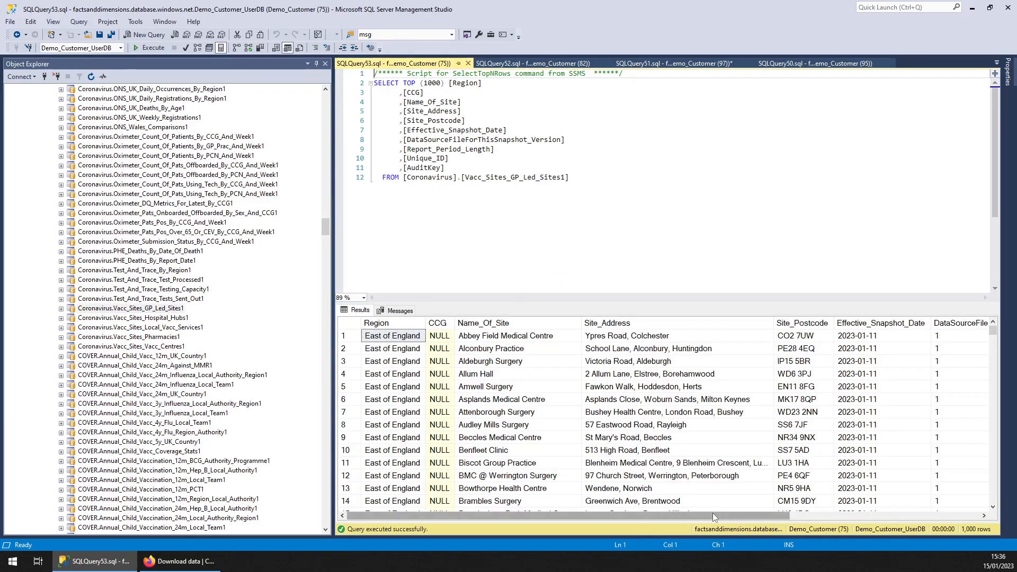
scroll(right, 3)
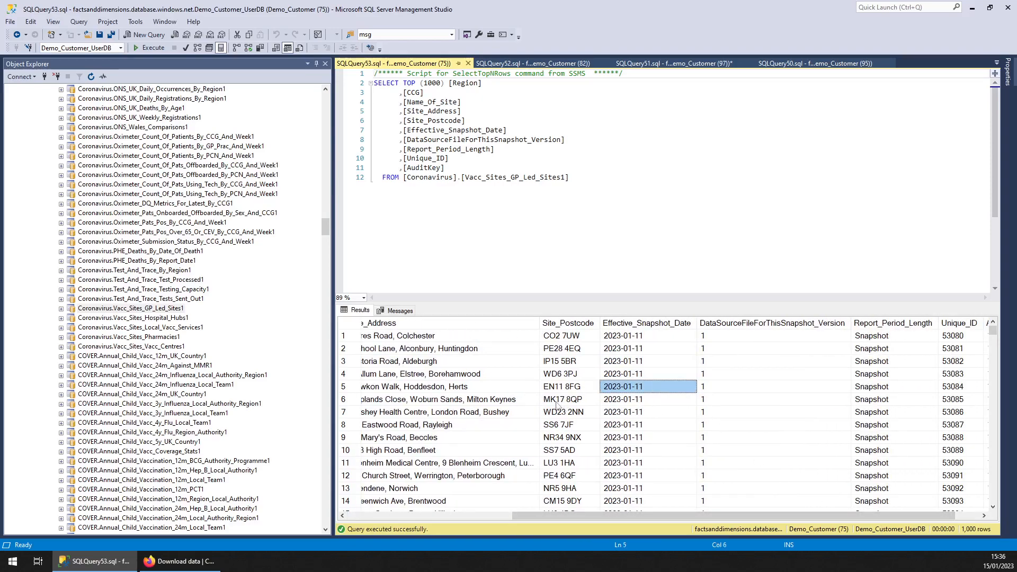